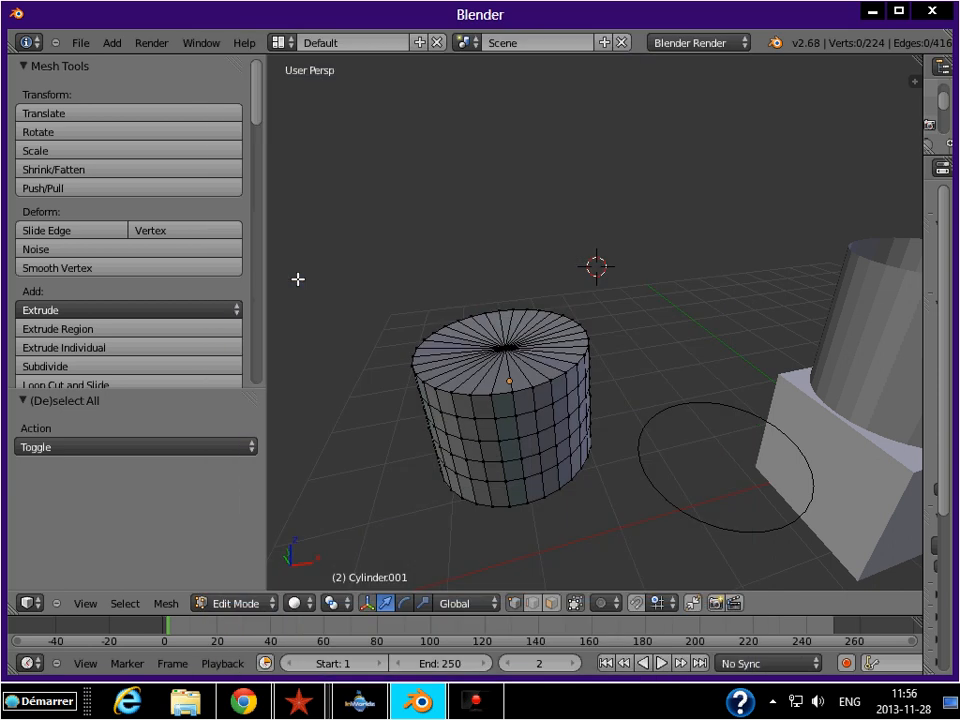
pyautogui.moveTo(710, 296)
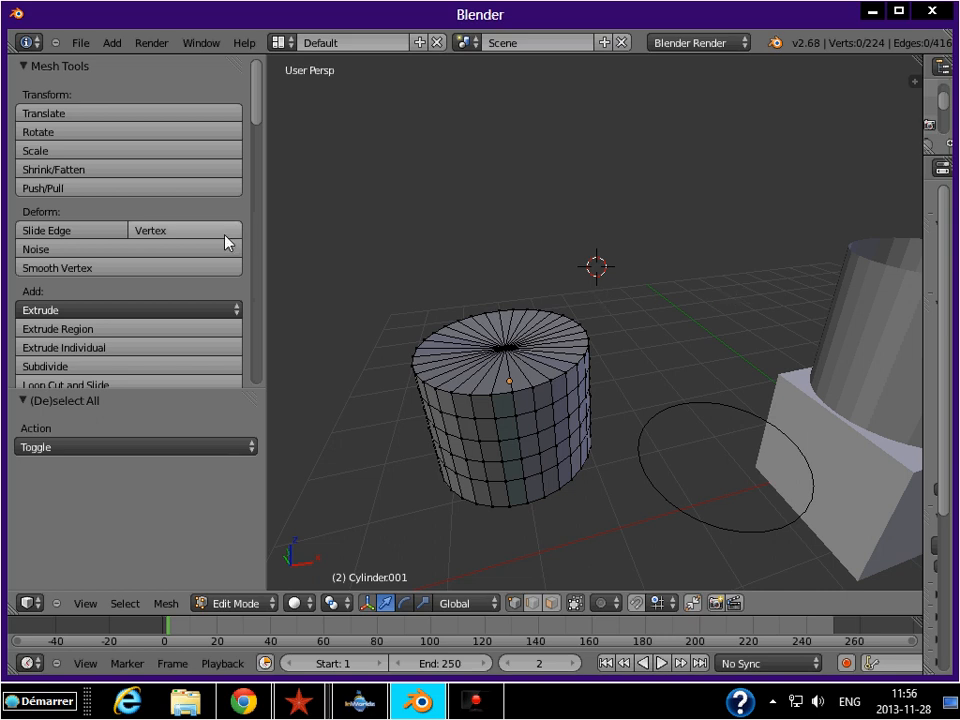
# Select Non Manifold geometry and zoom in on the 32 vertices around the cap's centre.
pyautogui.scroll(-3)
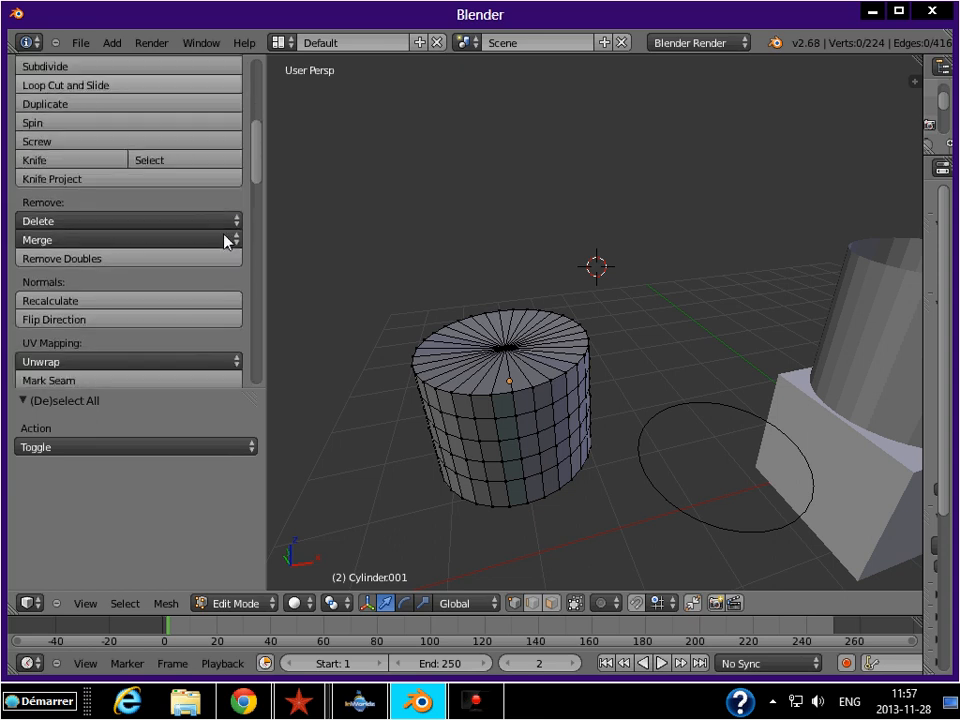
pyautogui.scroll(-3)
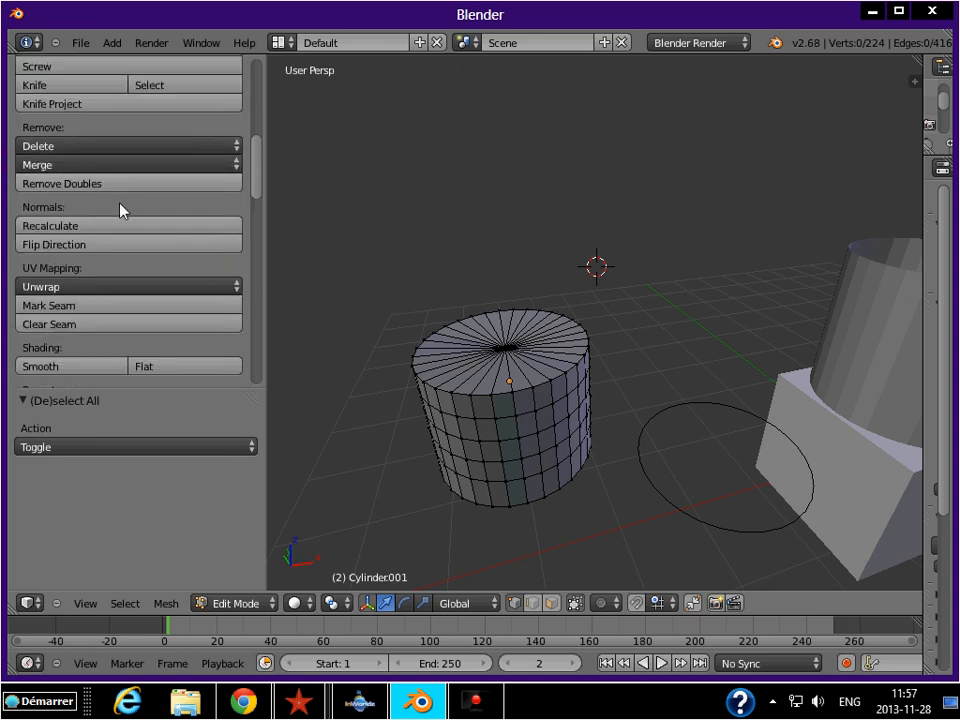
pyautogui.moveTo(701, 308)
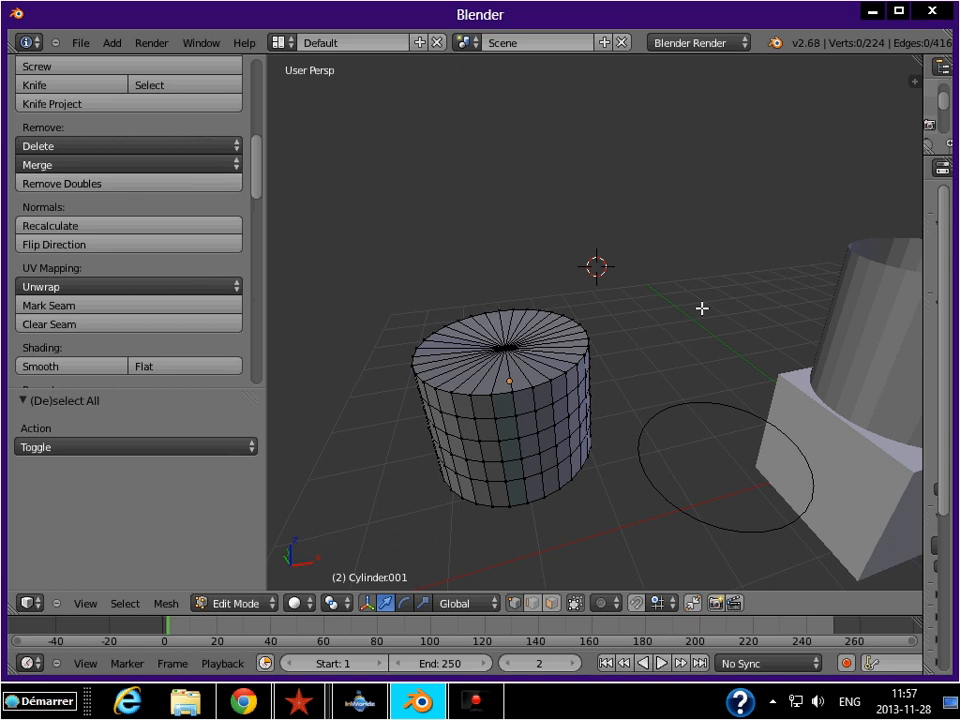
pyautogui.moveTo(700, 325)
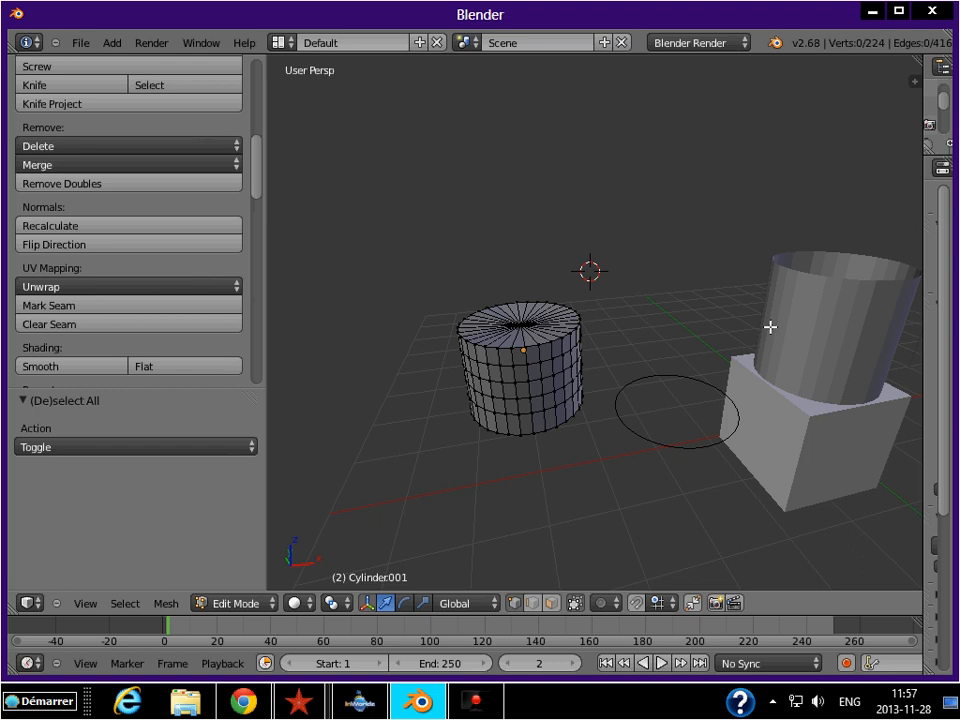
pyautogui.moveTo(555, 331)
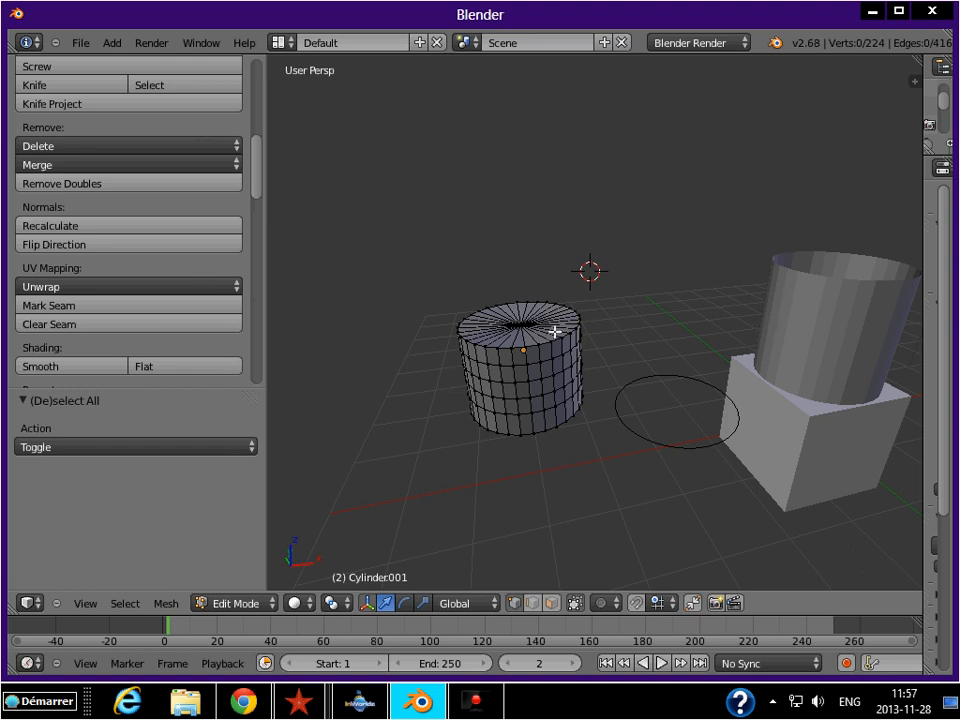
pyautogui.moveTo(553, 324)
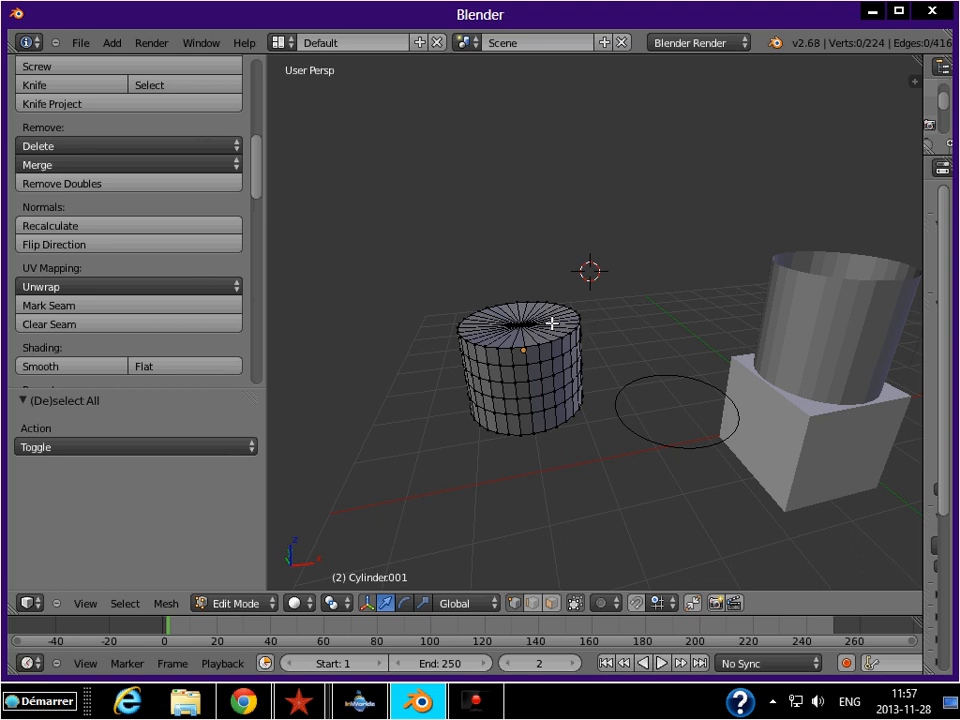
pyautogui.moveTo(838, 275)
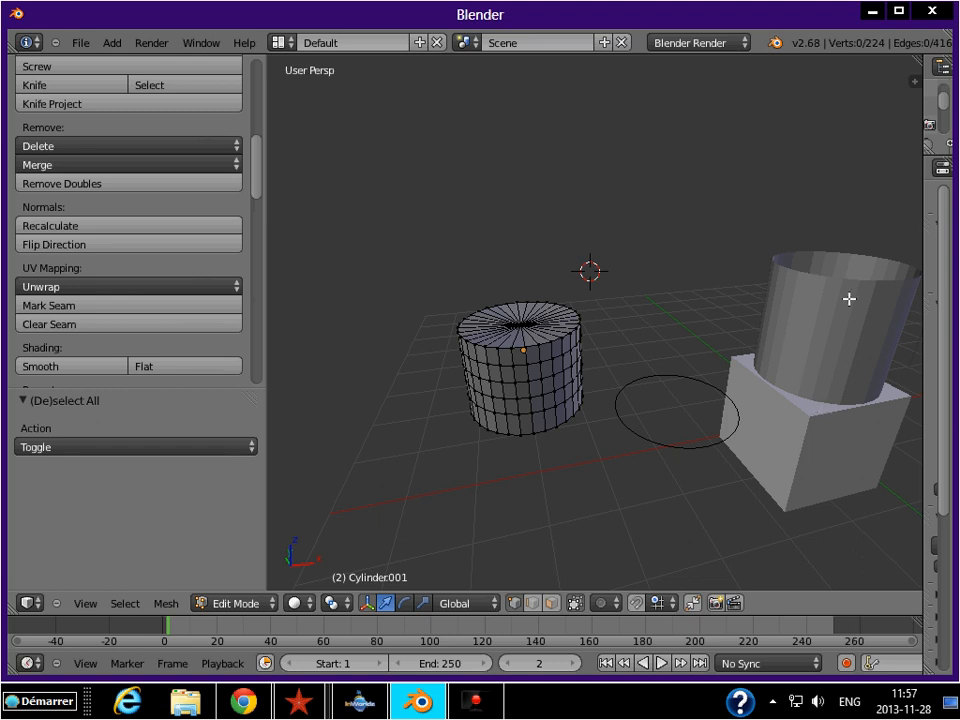
pyautogui.moveTo(823, 283)
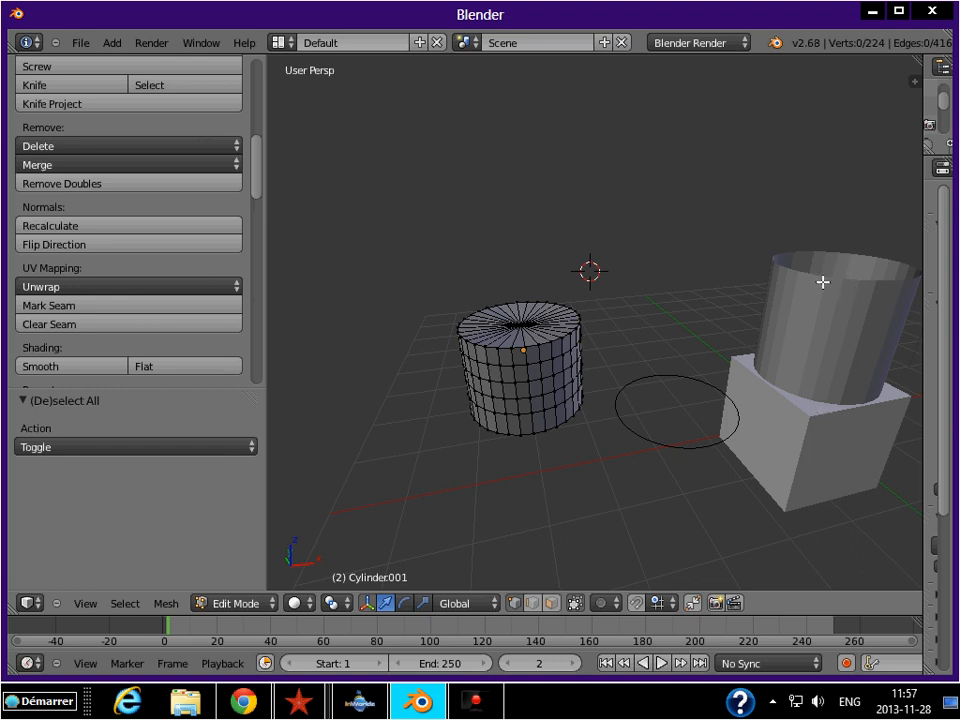
pyautogui.moveTo(490, 293)
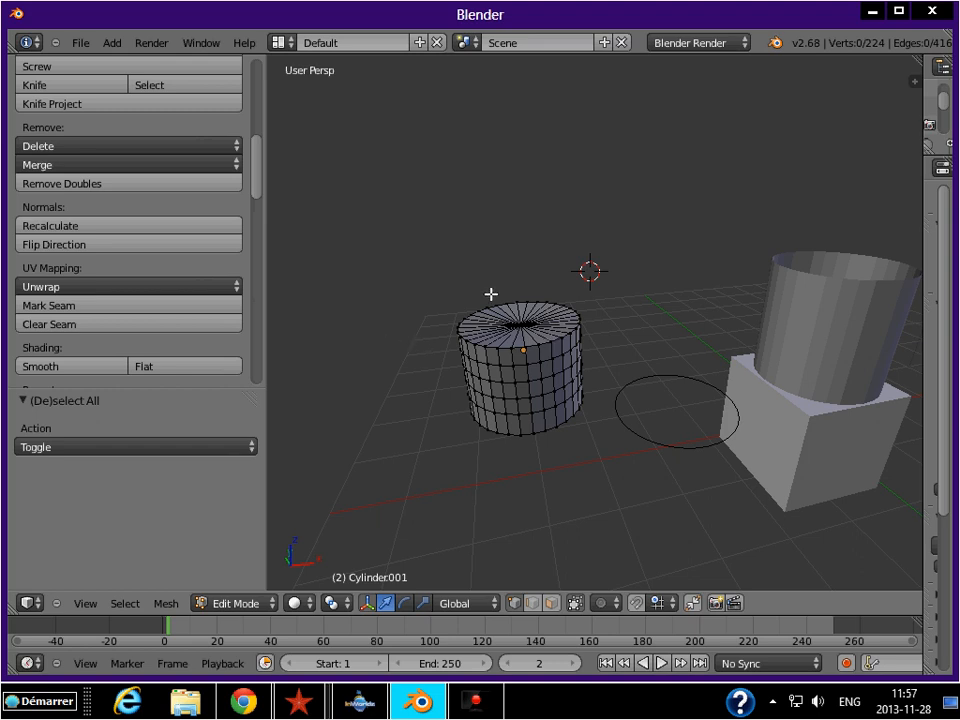
pyautogui.moveTo(503, 301)
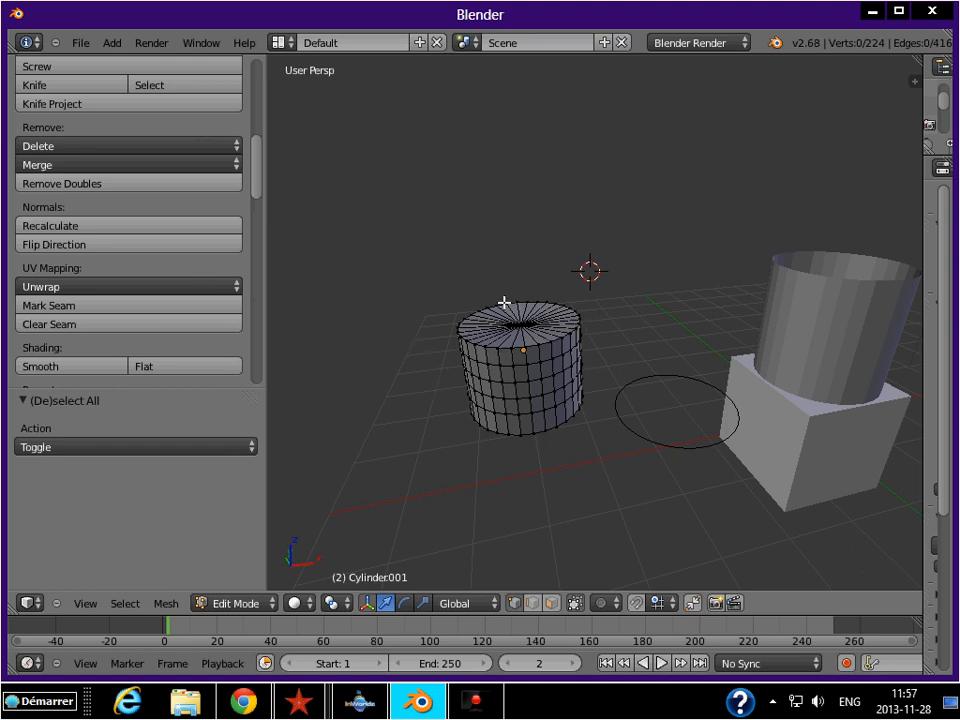
pyautogui.moveTo(856, 273)
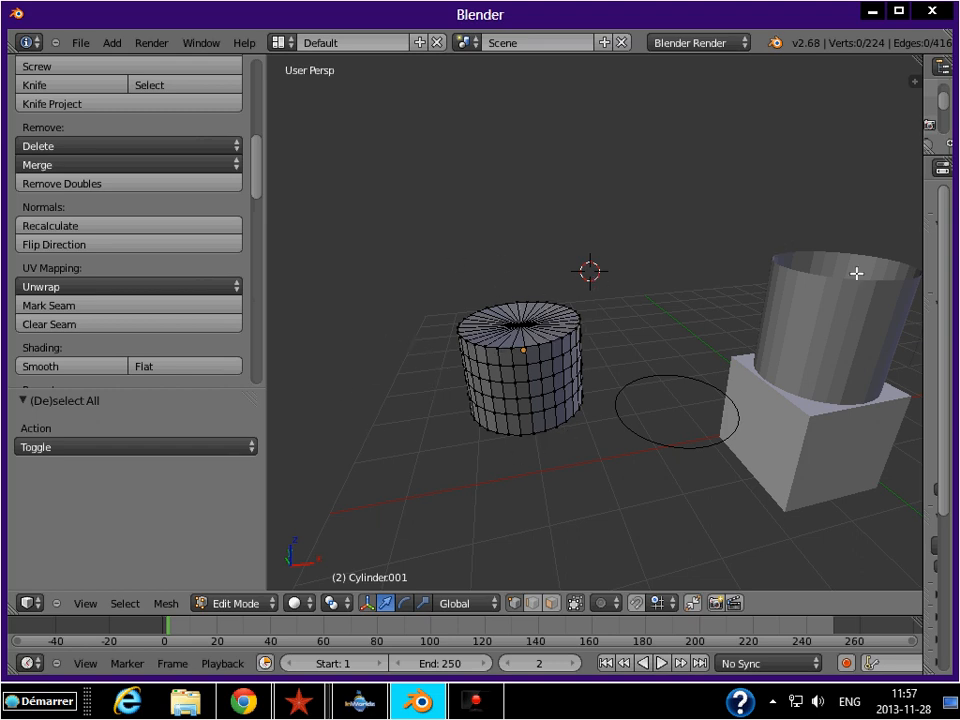
pyautogui.moveTo(804, 247)
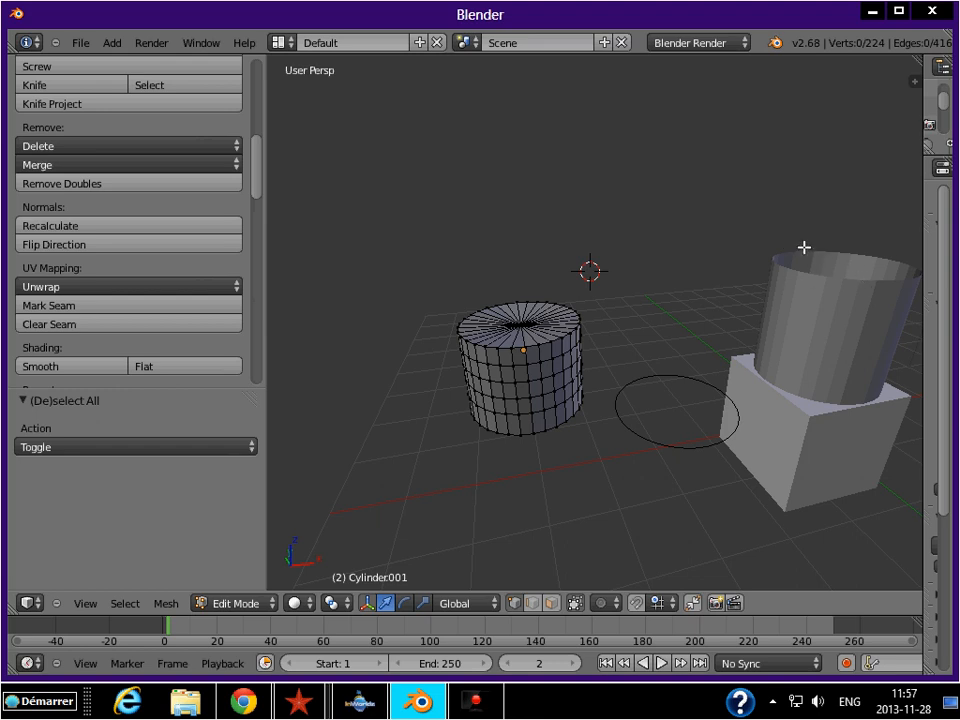
pyautogui.moveTo(492, 332)
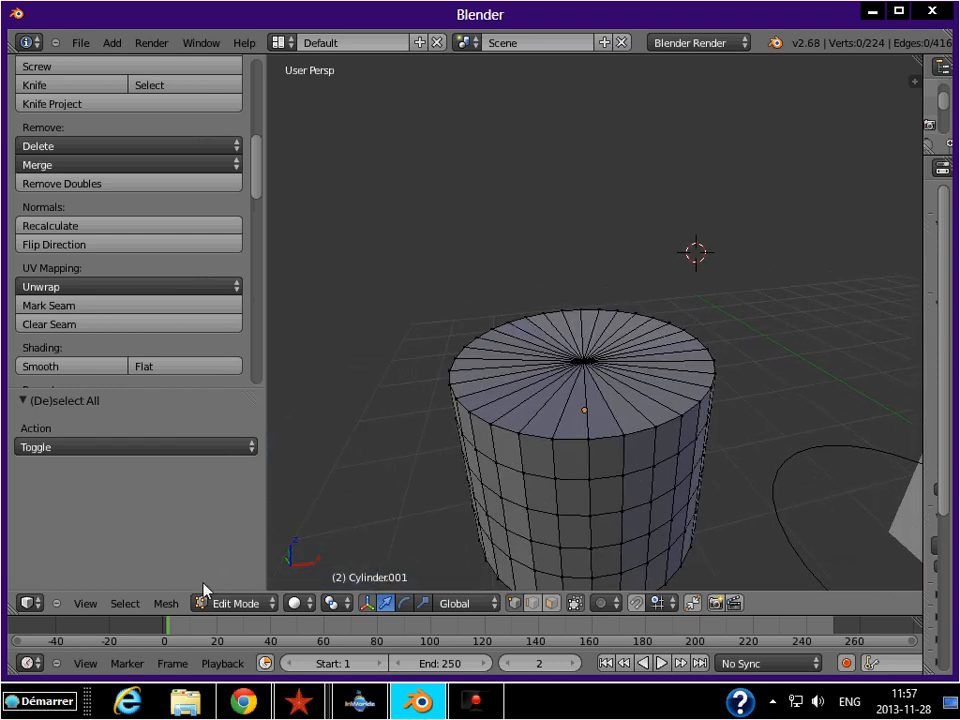
pyautogui.click(124, 602)
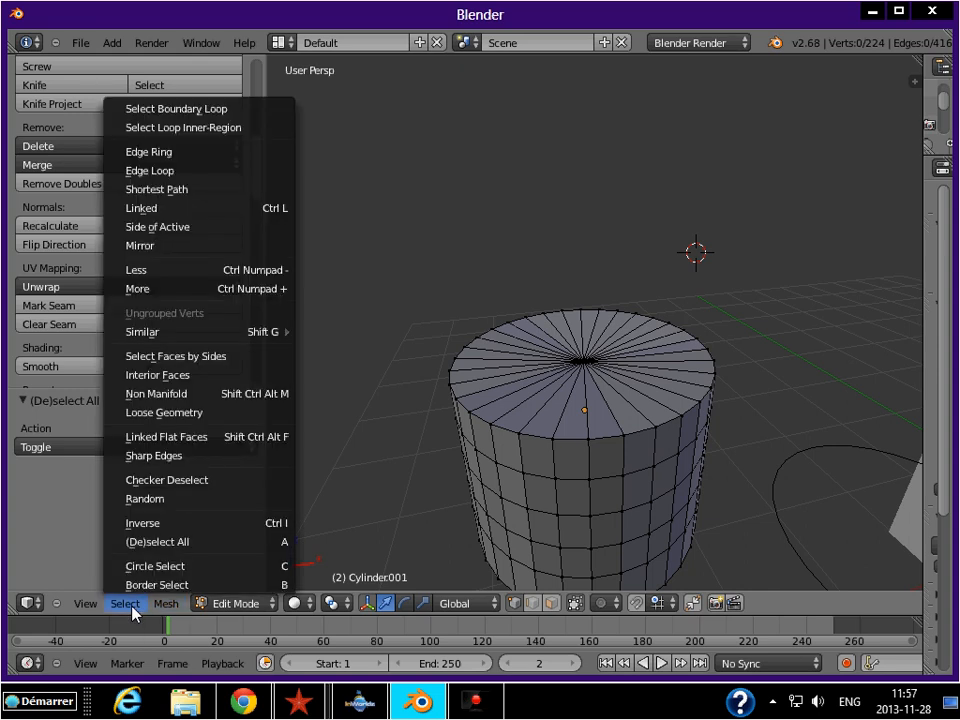
pyautogui.moveTo(156, 393)
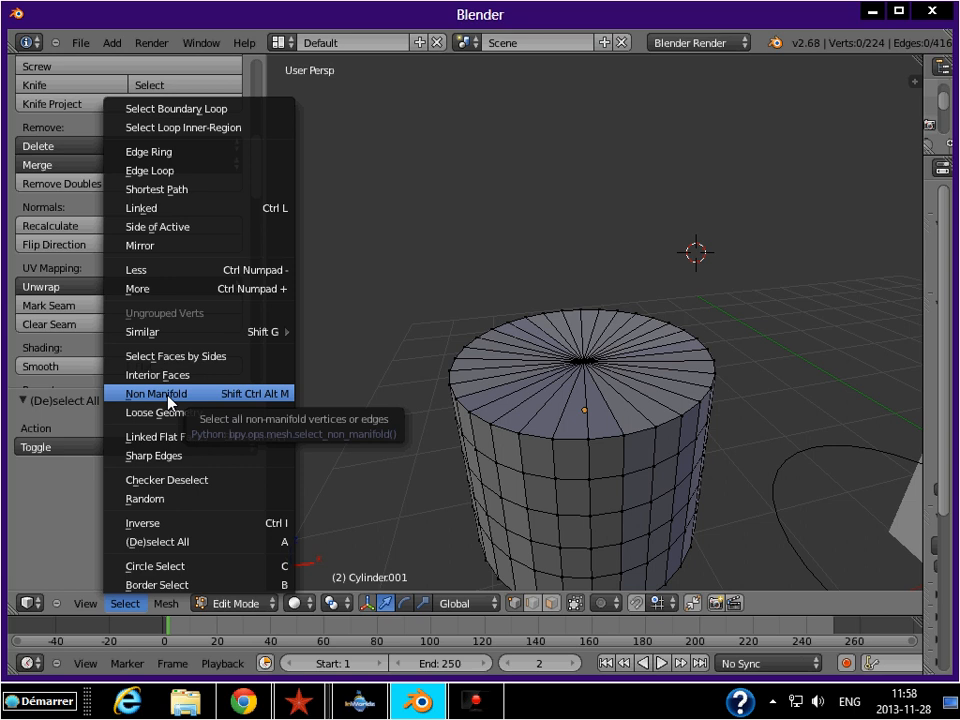
pyautogui.click(155, 393)
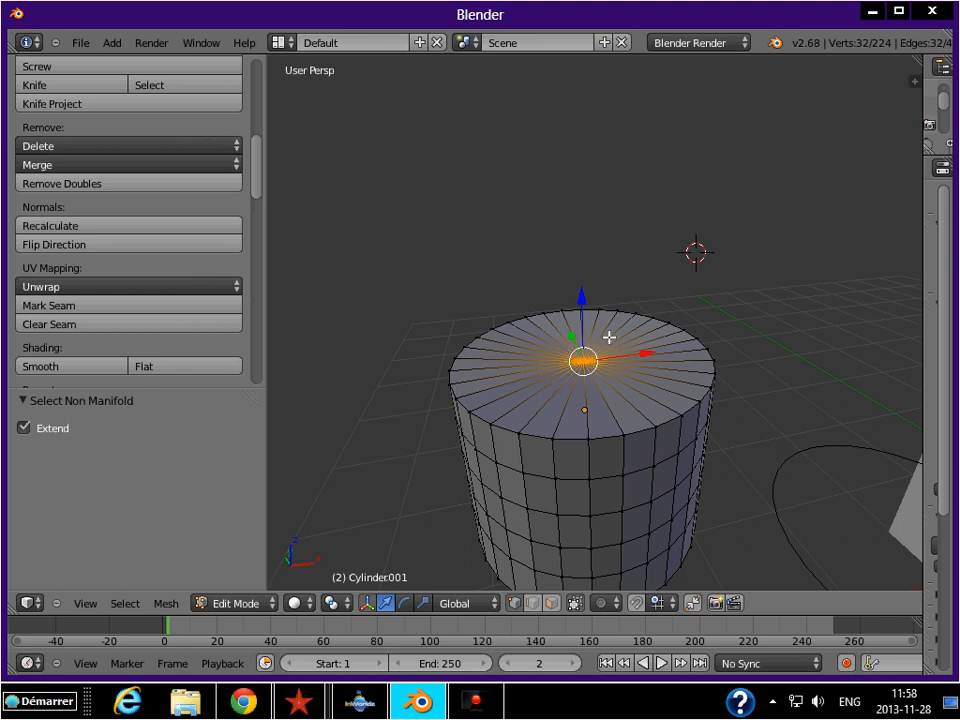
pyautogui.moveTo(516, 345)
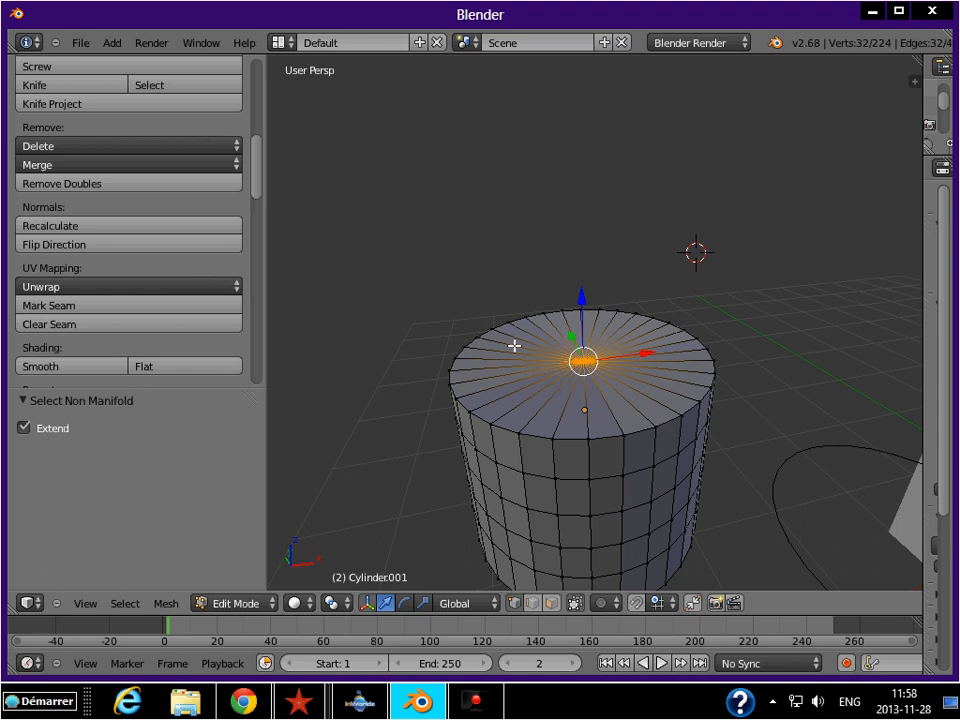
pyautogui.moveTo(525, 375)
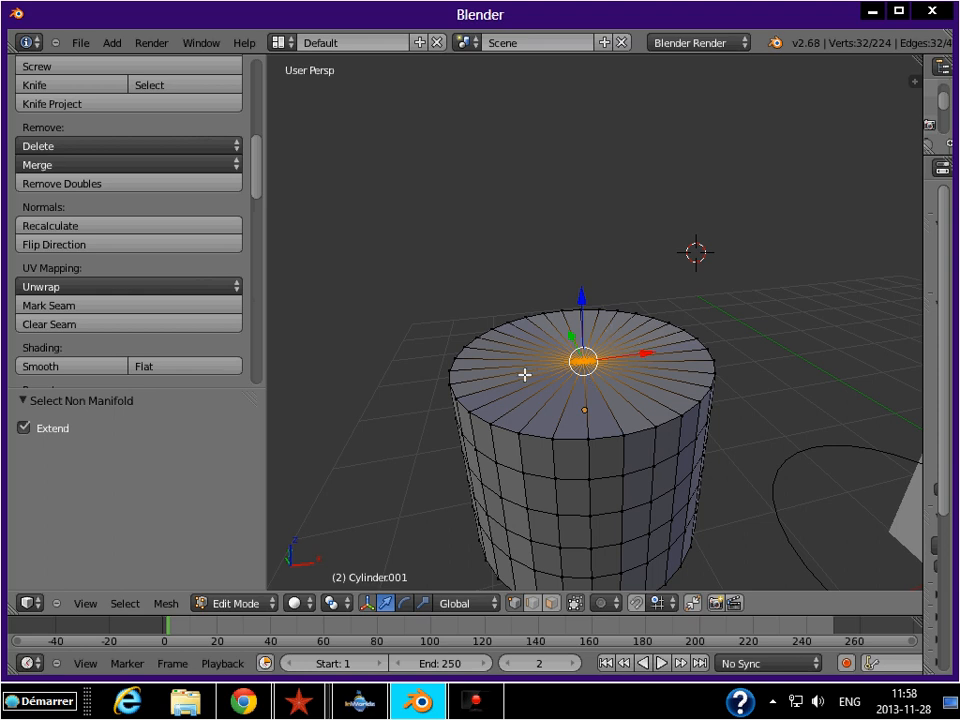
pyautogui.moveTo(607, 354)
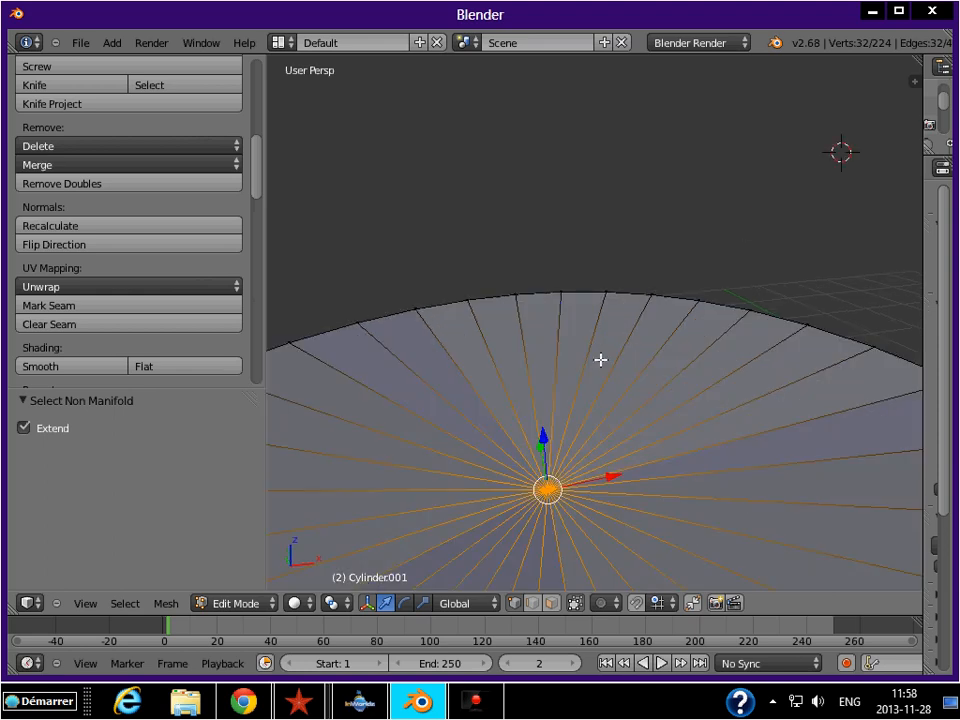
pyautogui.moveTo(600, 400); pyautogui.dragTo(600, 320)
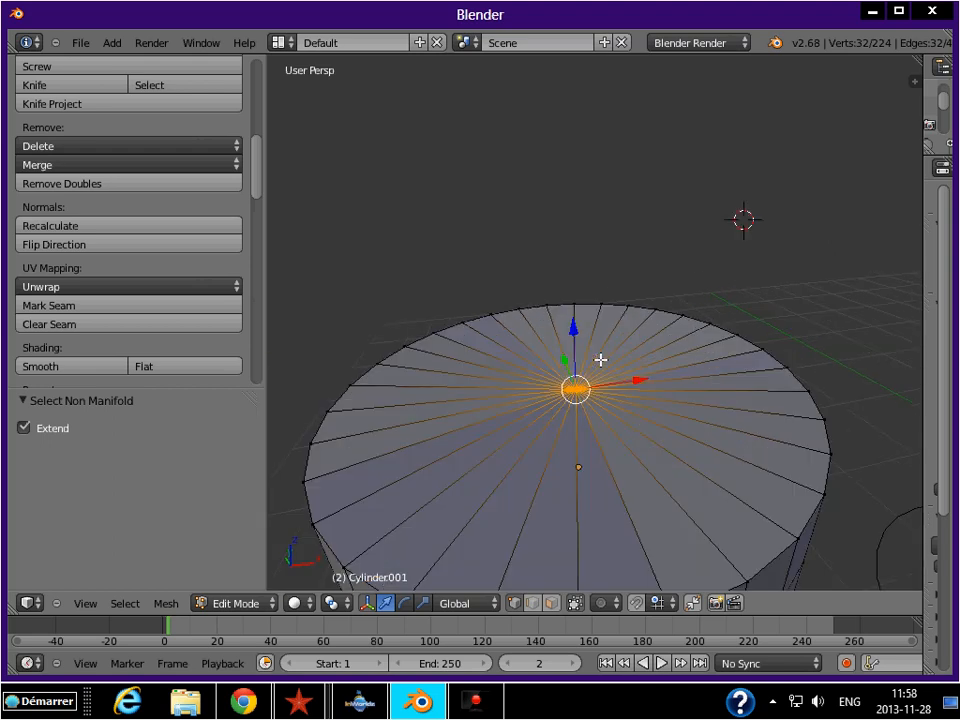
pyautogui.moveTo(472, 503)
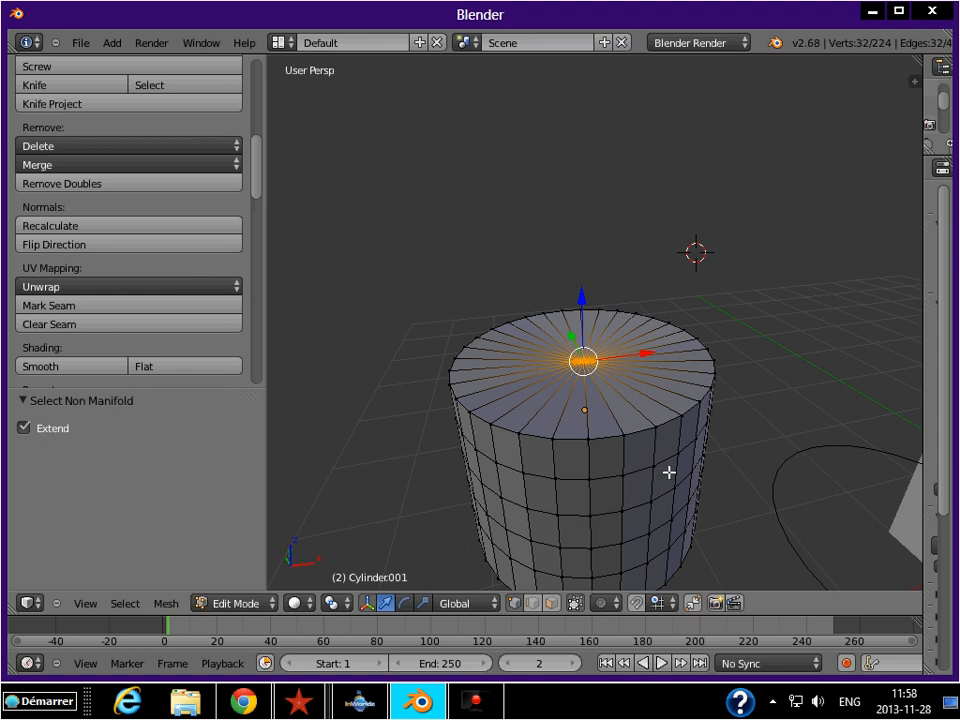
pyautogui.moveTo(98, 183)
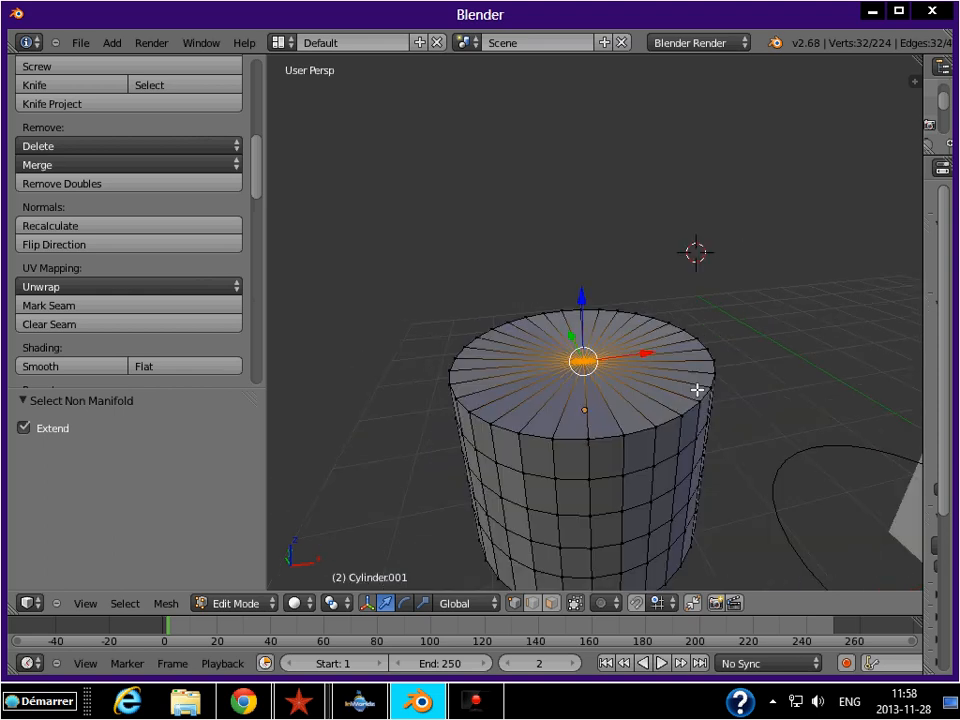
pyautogui.moveTo(551, 423)
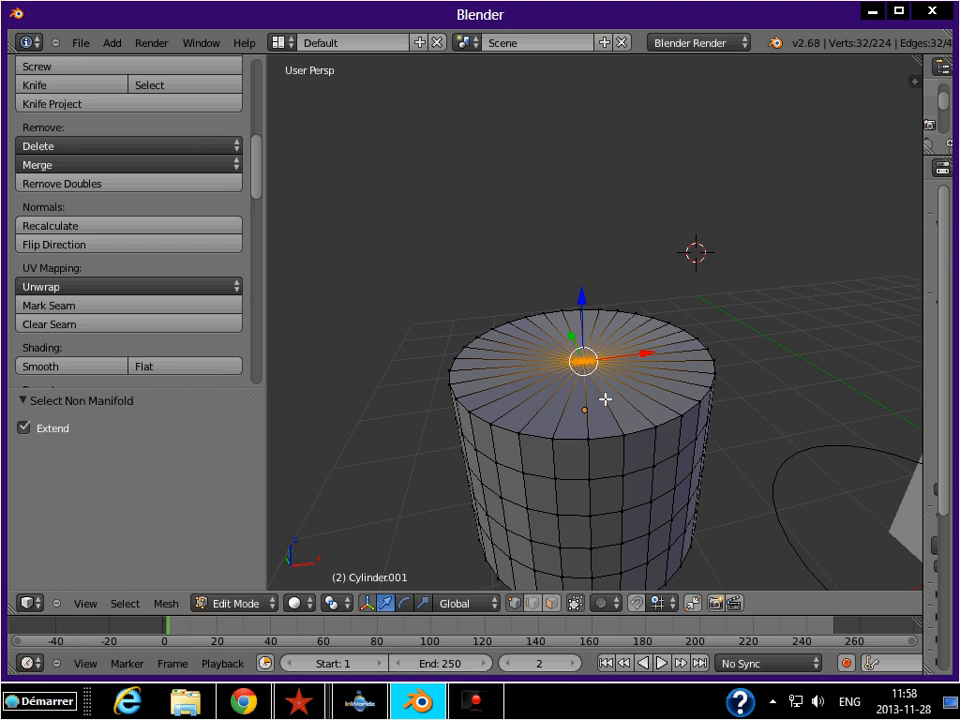
pyautogui.moveTo(565, 379)
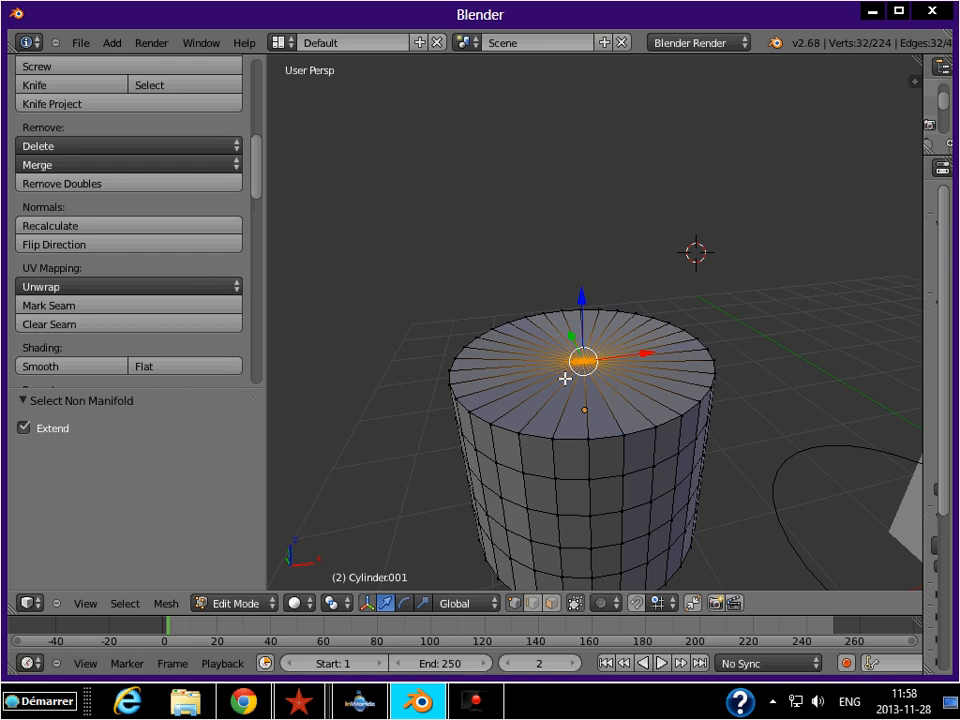
pyautogui.moveTo(597, 393)
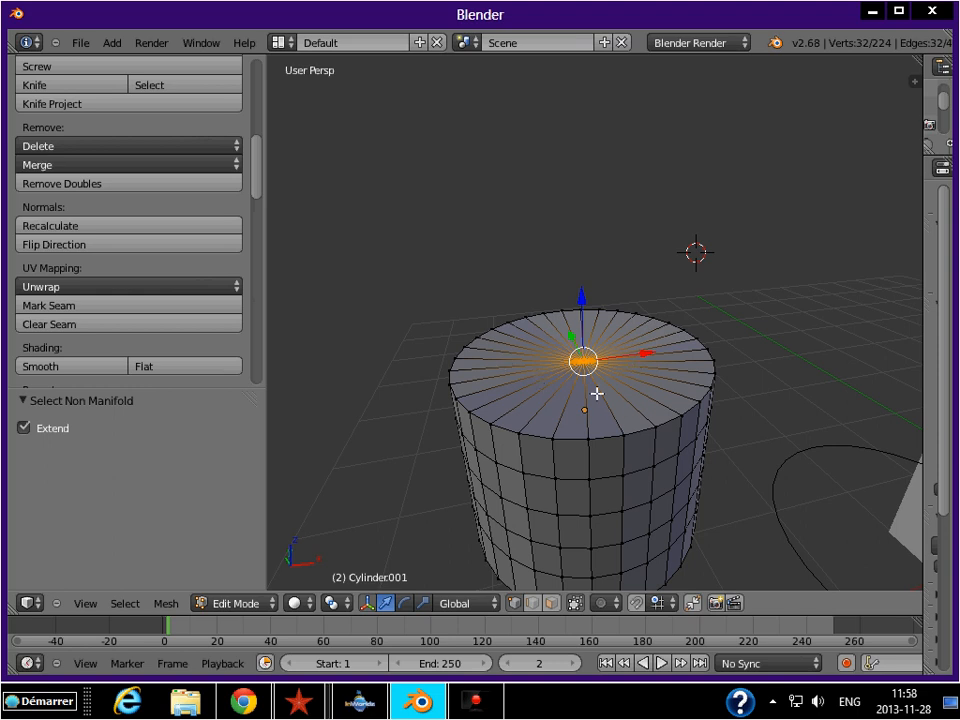
pyautogui.moveTo(587, 322)
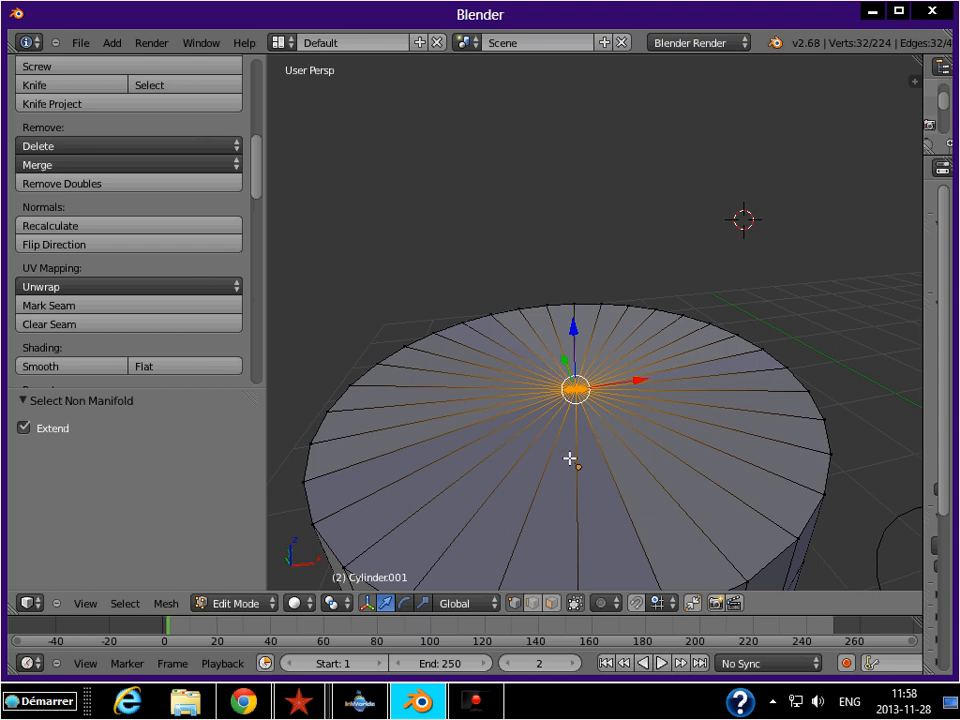
pyautogui.moveTo(609, 411)
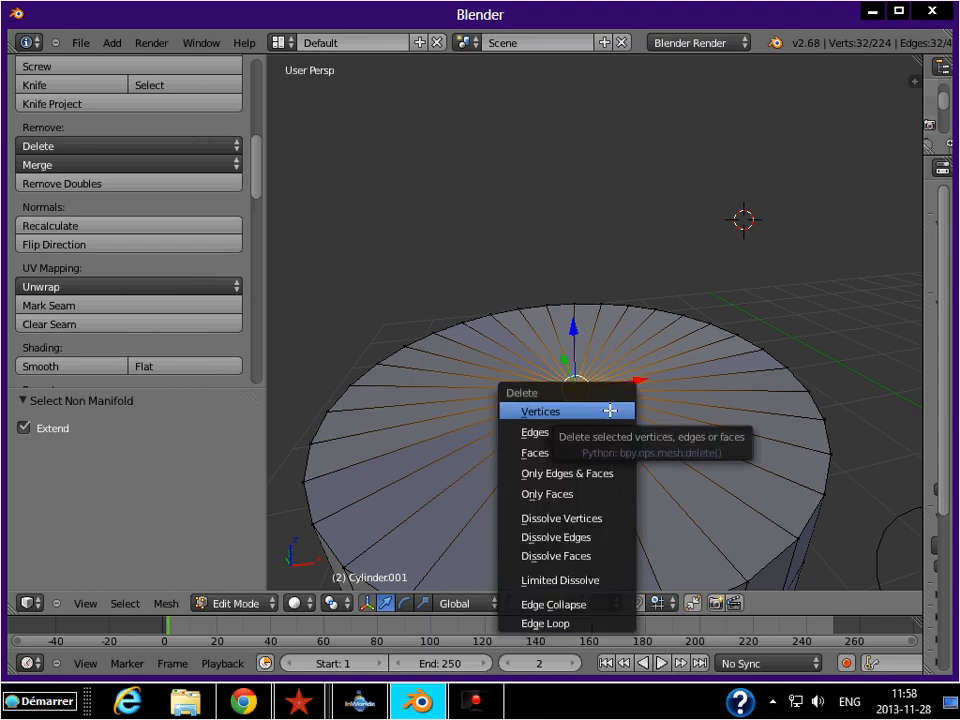
# Select the 32-vertex top rim loop and fill it with faces using Mesh > Faces > Fill.
pyautogui.click(540, 411)
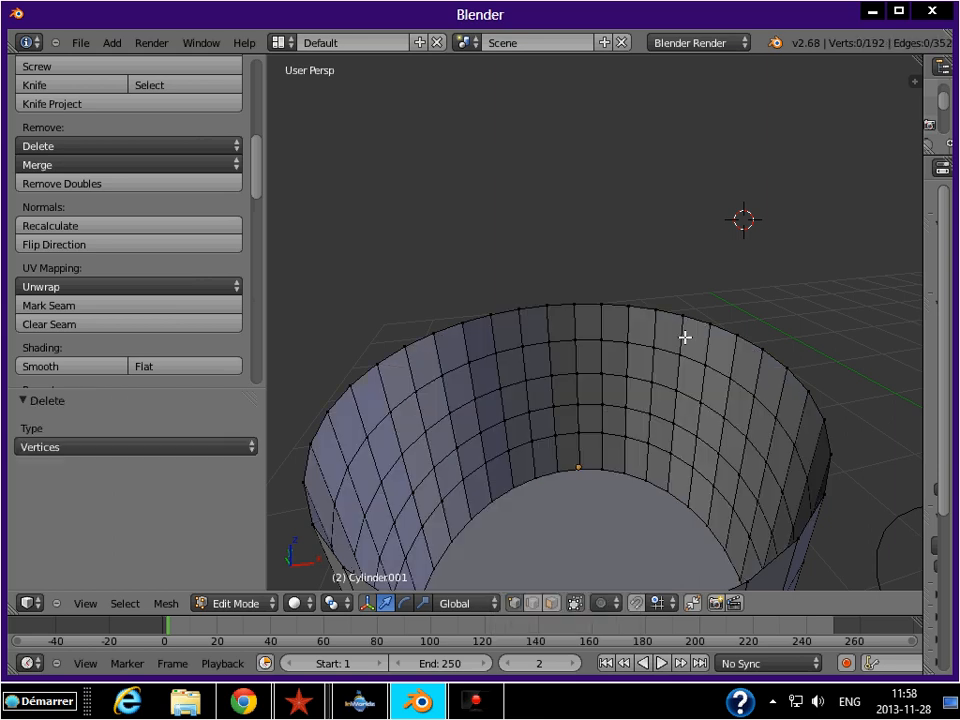
pyautogui.moveTo(558, 305)
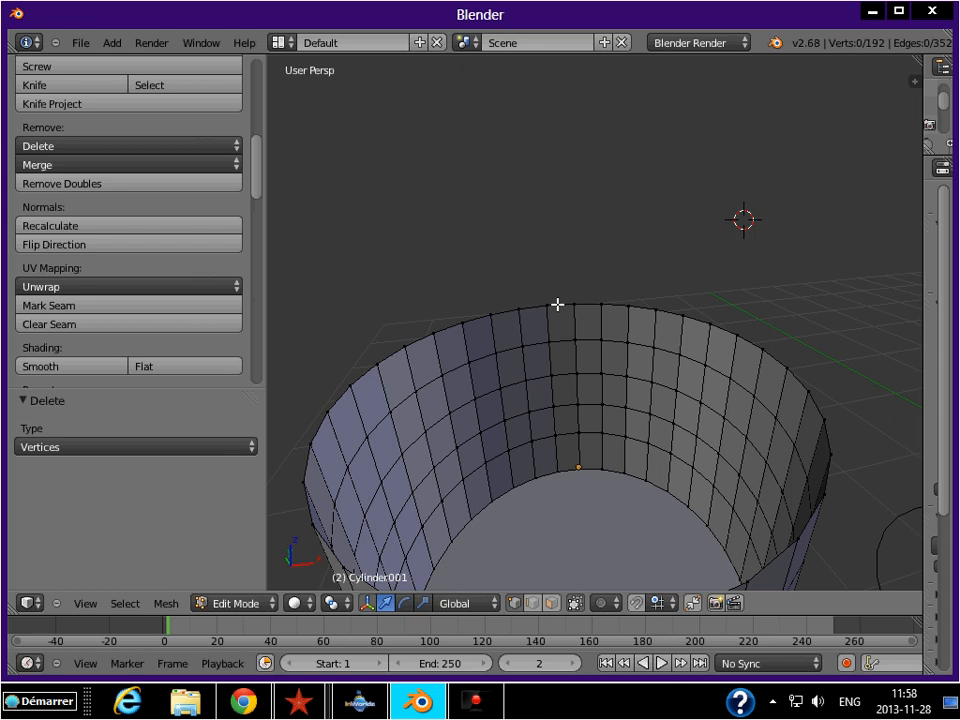
pyautogui.click(558, 304)
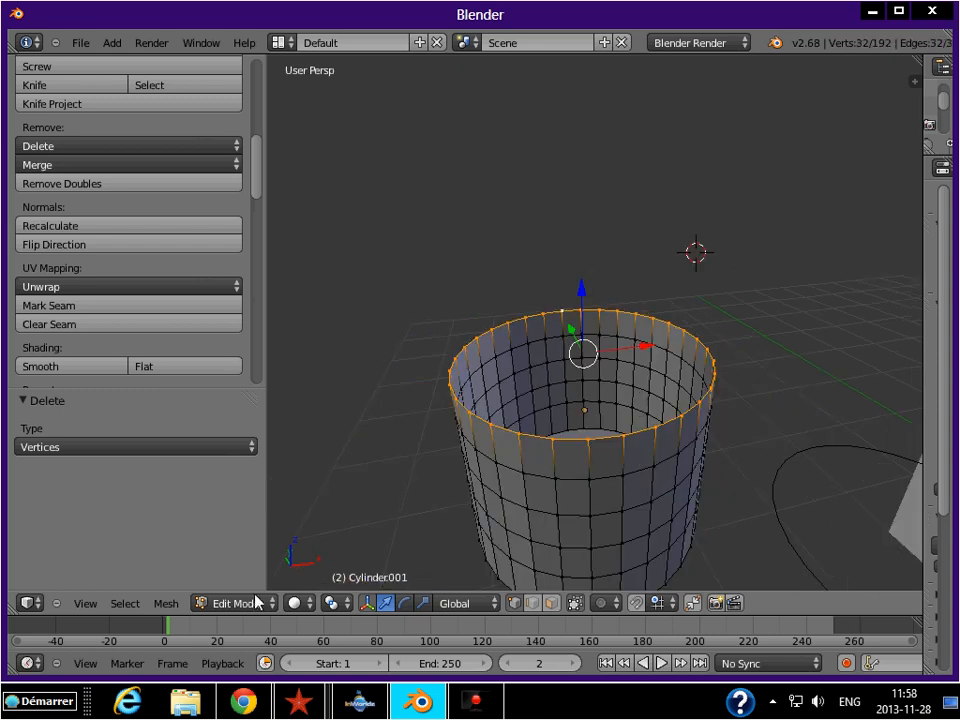
pyautogui.click(165, 603)
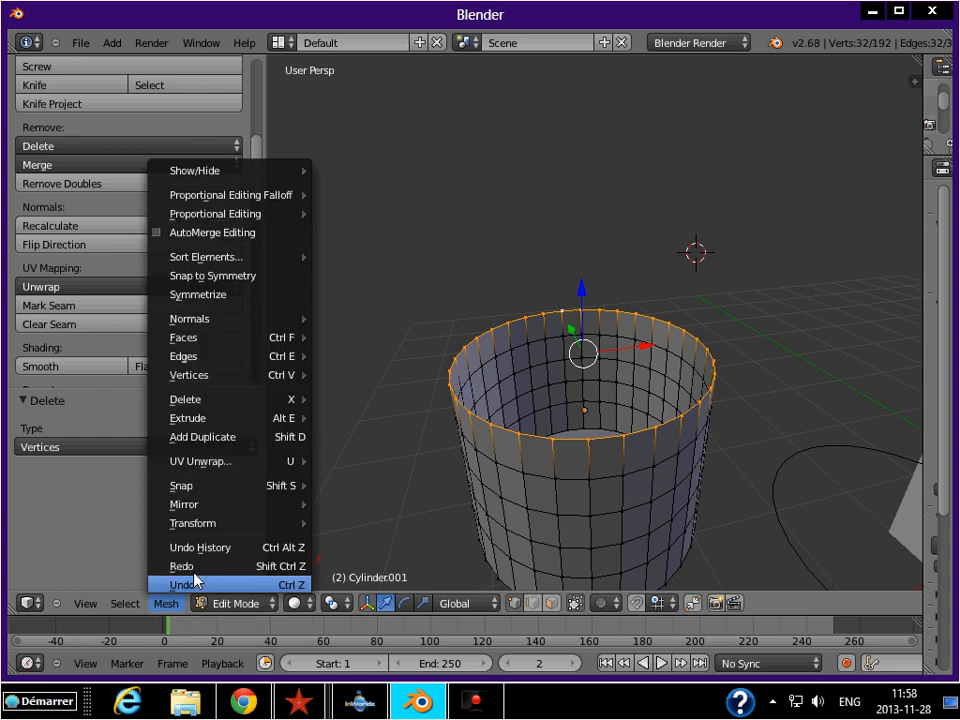
pyautogui.moveTo(184, 337)
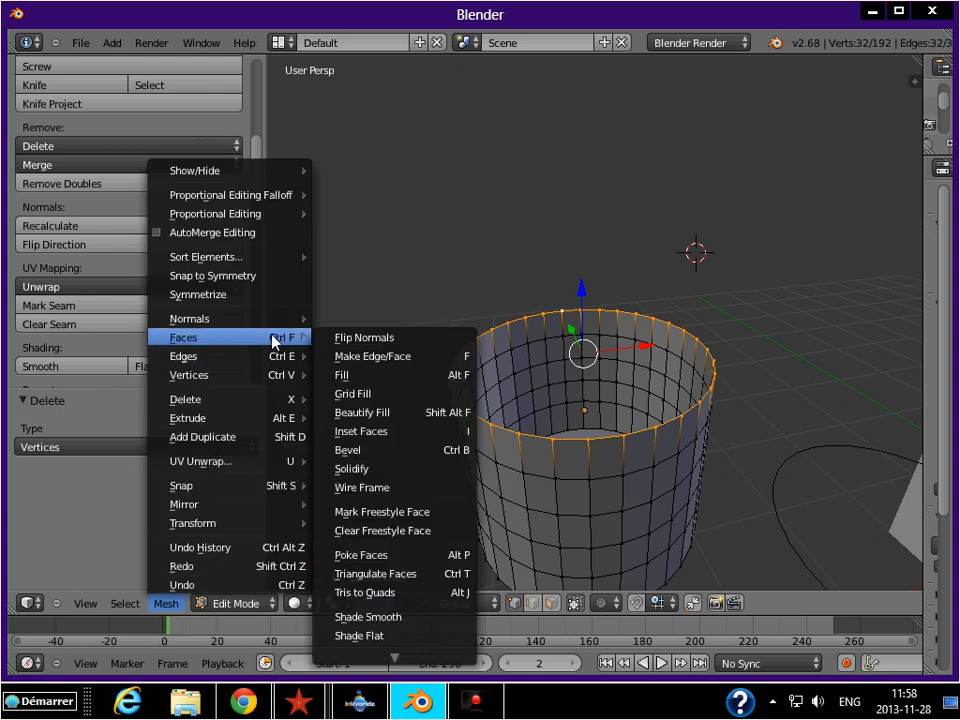
pyautogui.moveTo(358, 380)
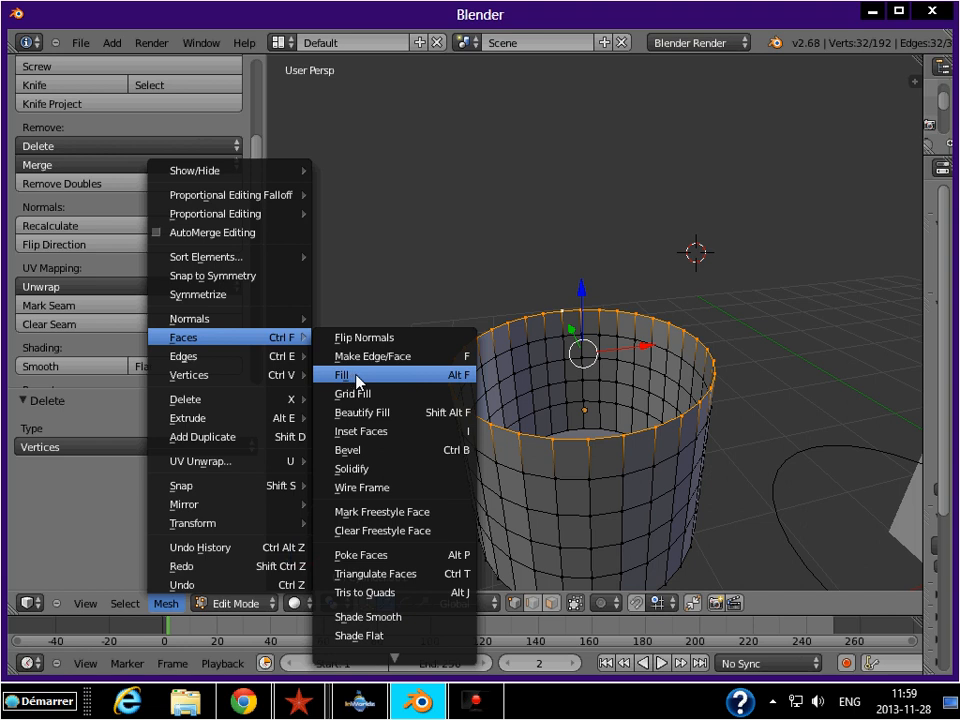
pyautogui.moveTo(355, 380)
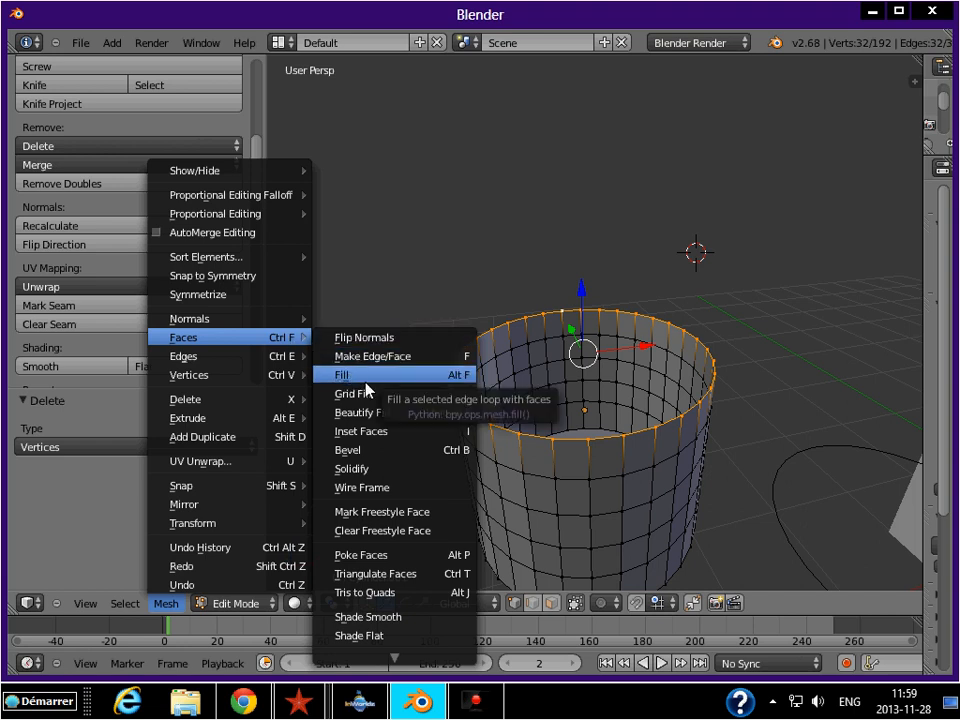
pyautogui.click(343, 374)
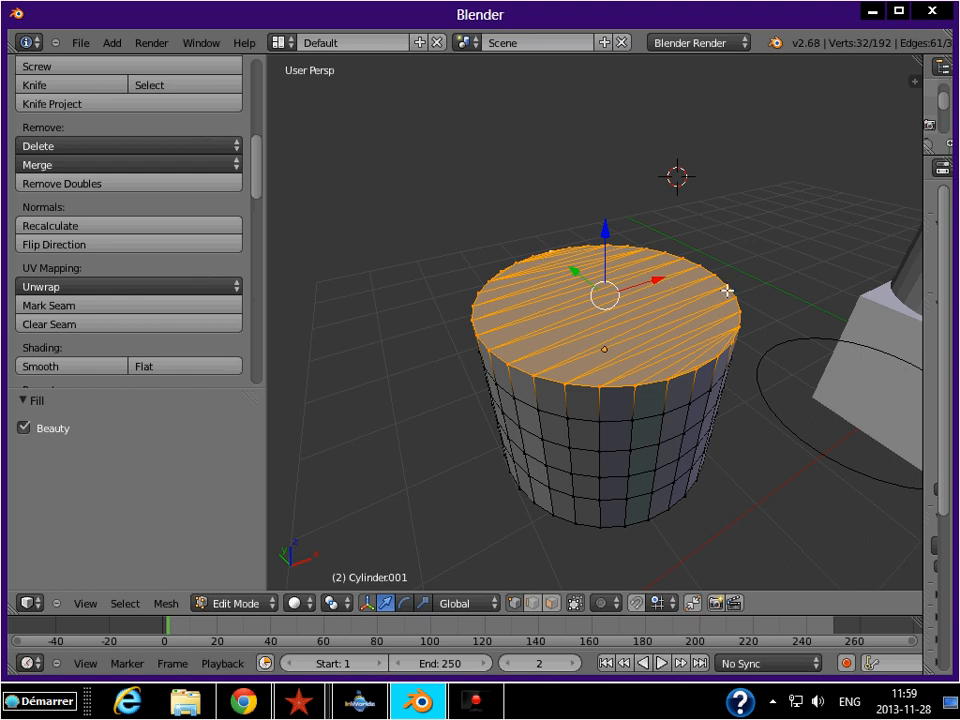
pyautogui.moveTo(455, 304)
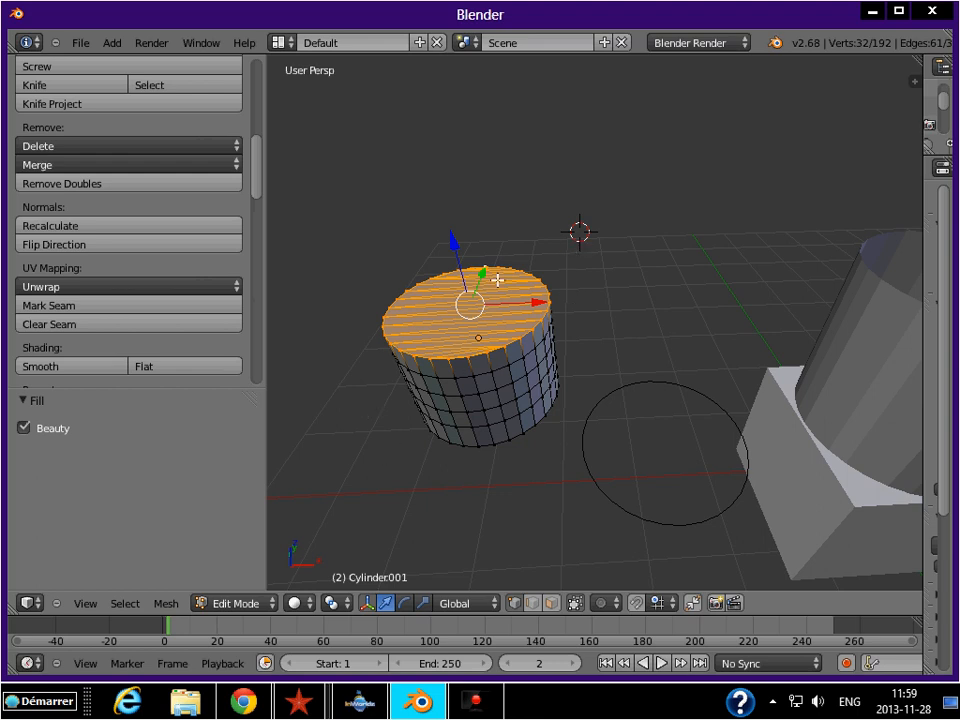
pyautogui.moveTo(573, 261)
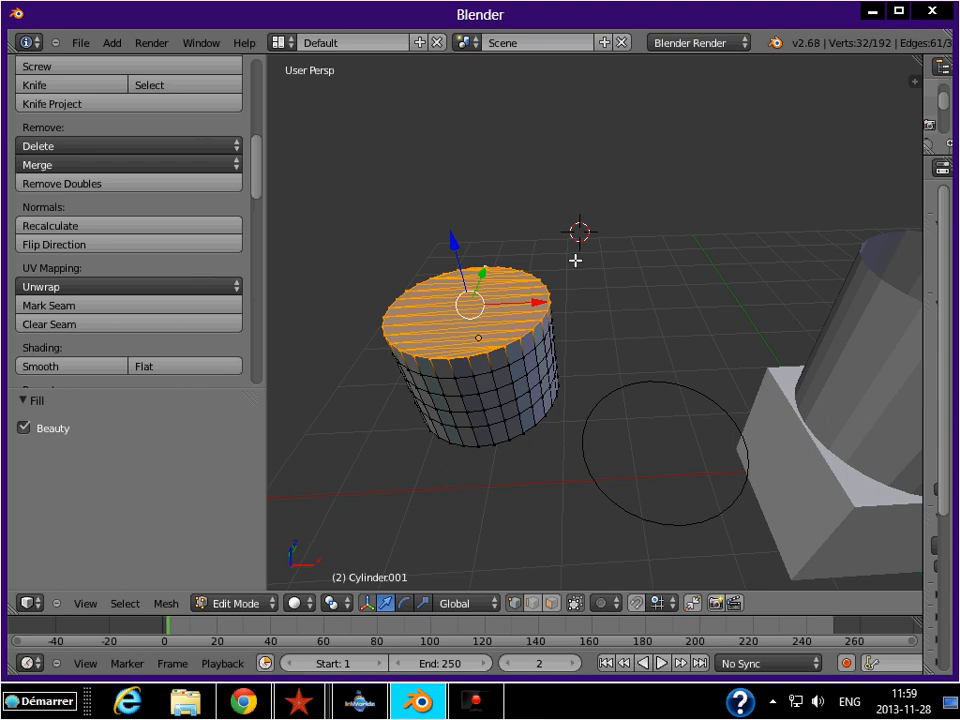
pyautogui.moveTo(508, 336)
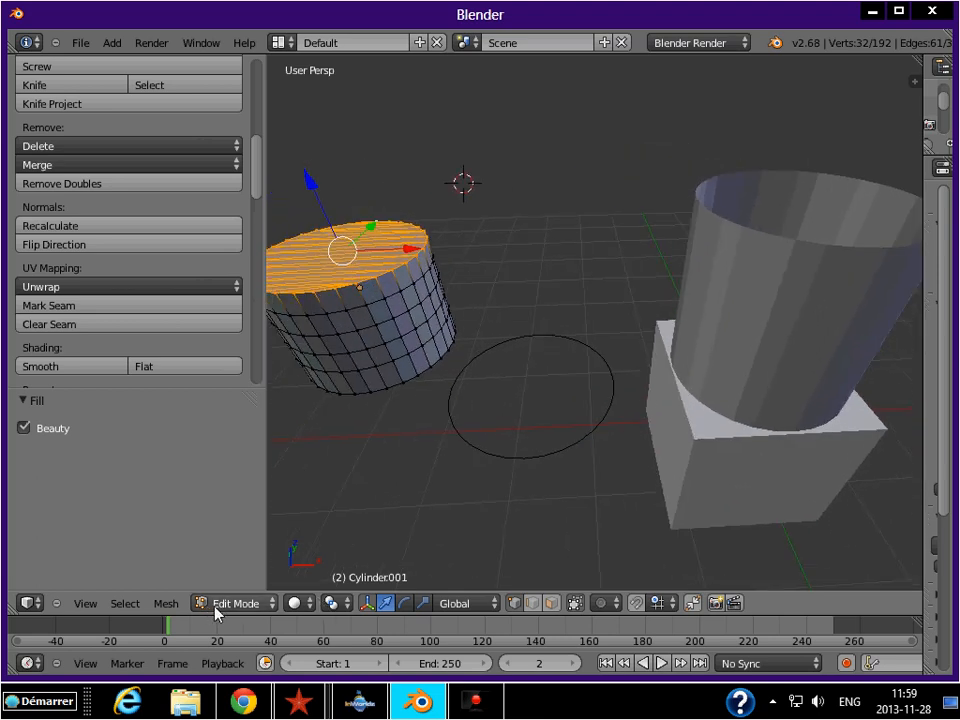
# Switch to Object Mode, then put the tall cylinder and ring into Edit Mode.
pyautogui.click(238, 603)
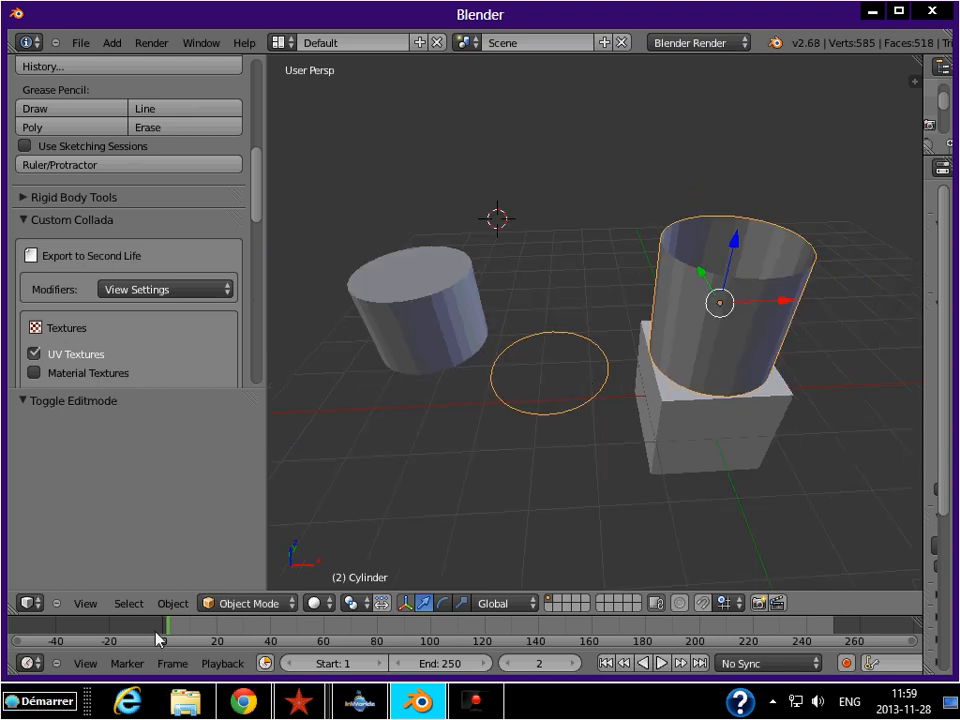
pyautogui.click(247, 602)
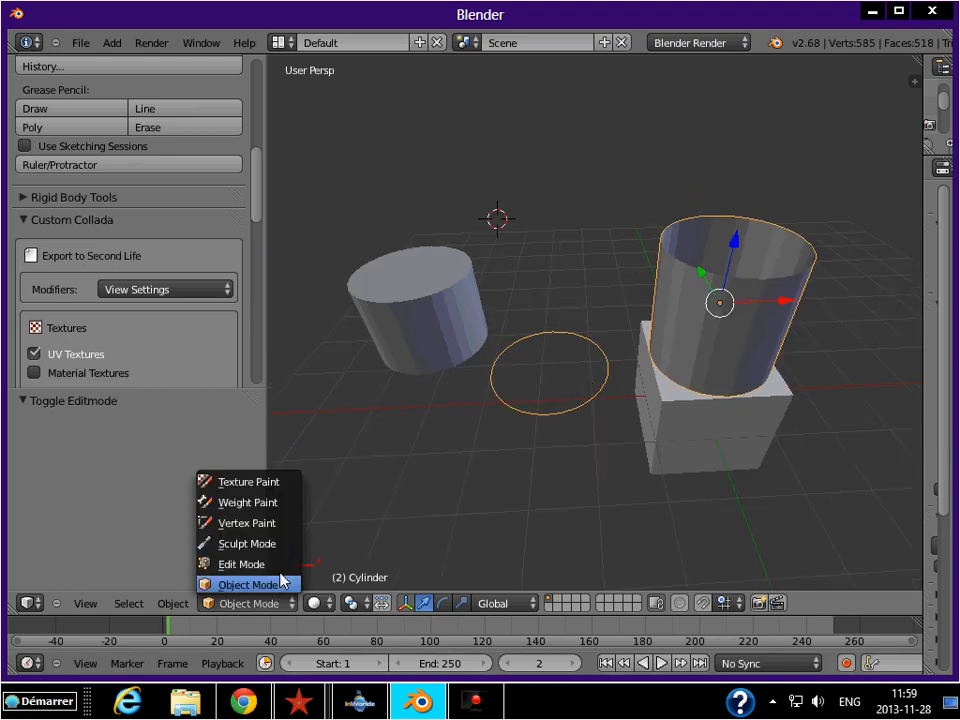
pyautogui.click(240, 563)
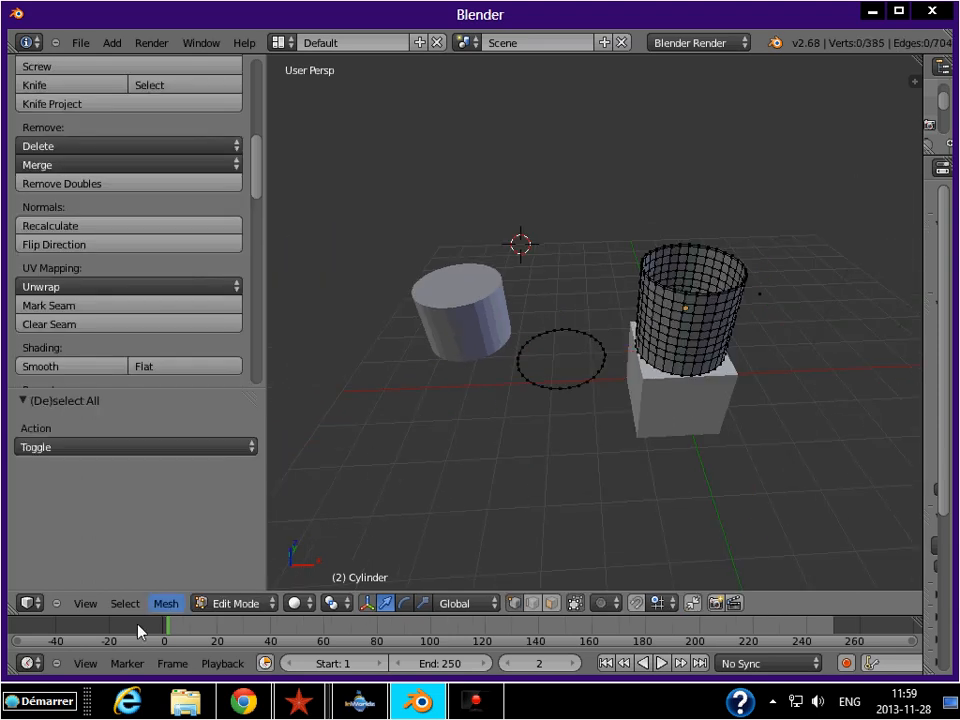
# Select Non Manifold on the tall cylinder, then zoom and orbit to view the rim and ring.
pyautogui.click(124, 603)
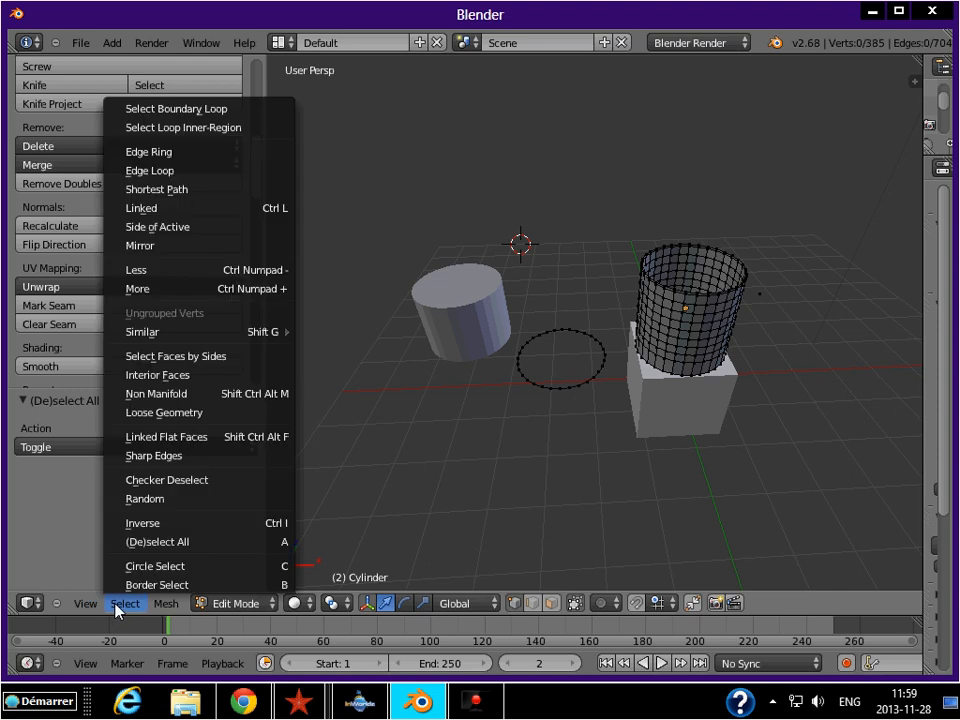
pyautogui.moveTo(157, 393)
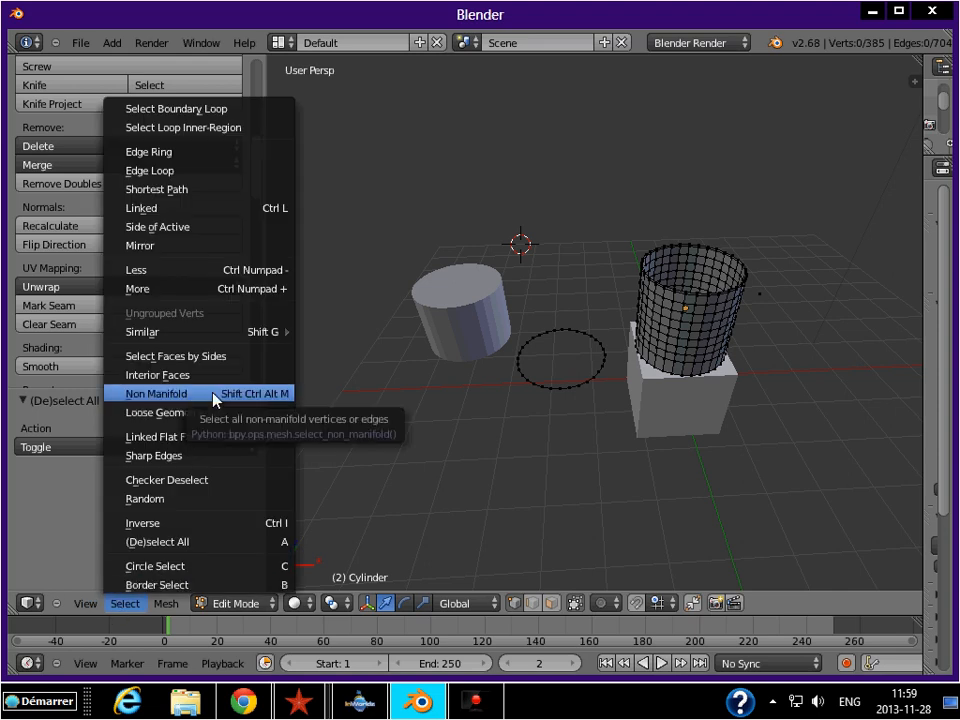
pyautogui.click(157, 392)
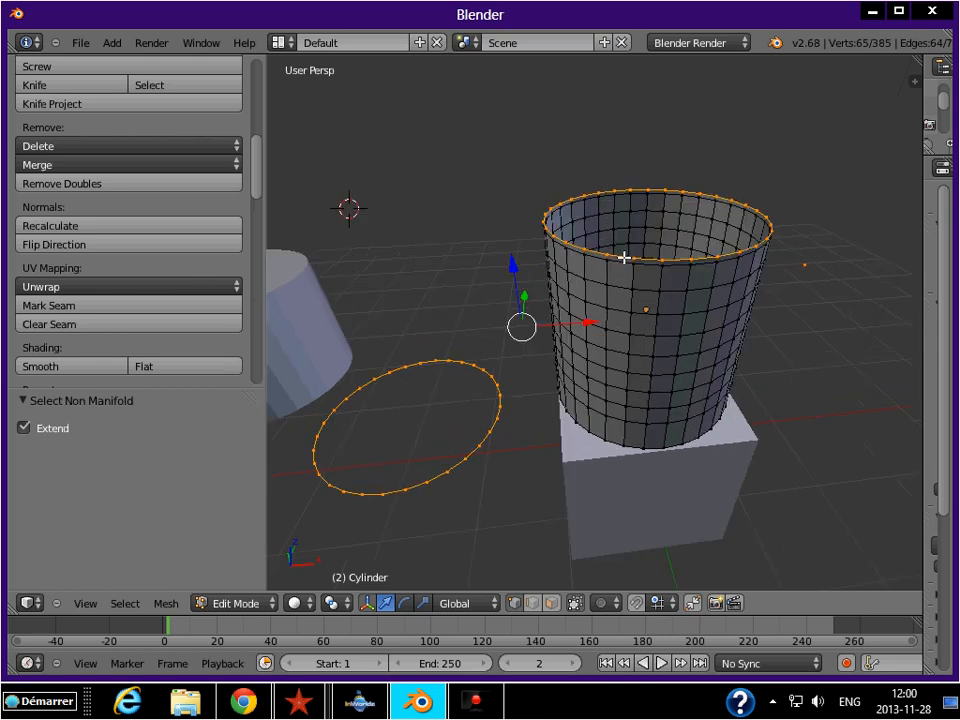
pyautogui.scroll(3)
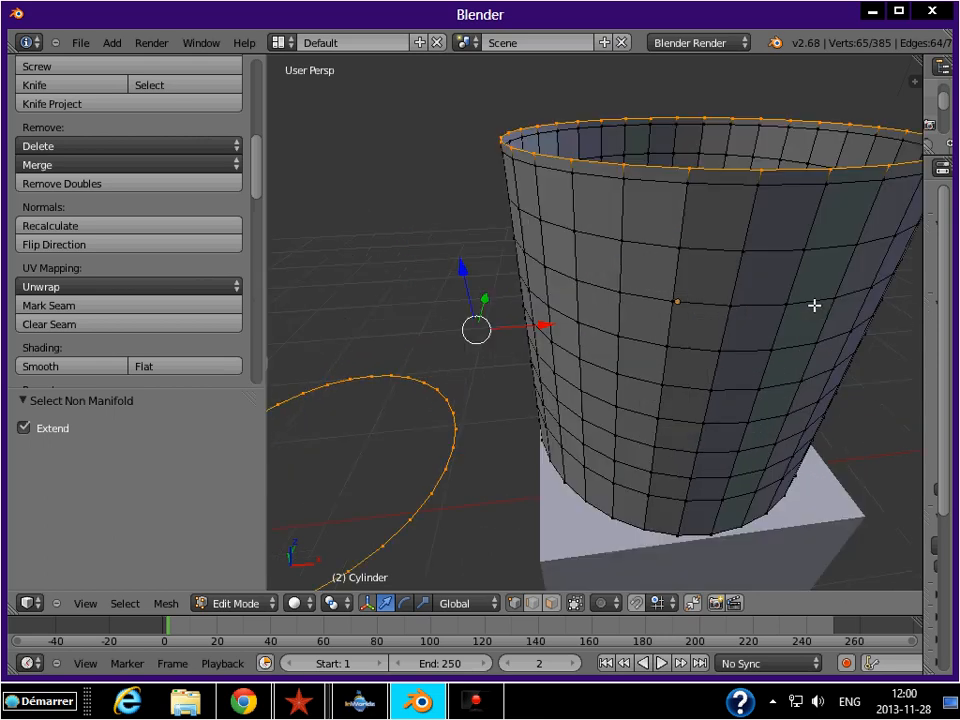
pyautogui.moveTo(600, 350); pyautogui.dragTo(620, 300)
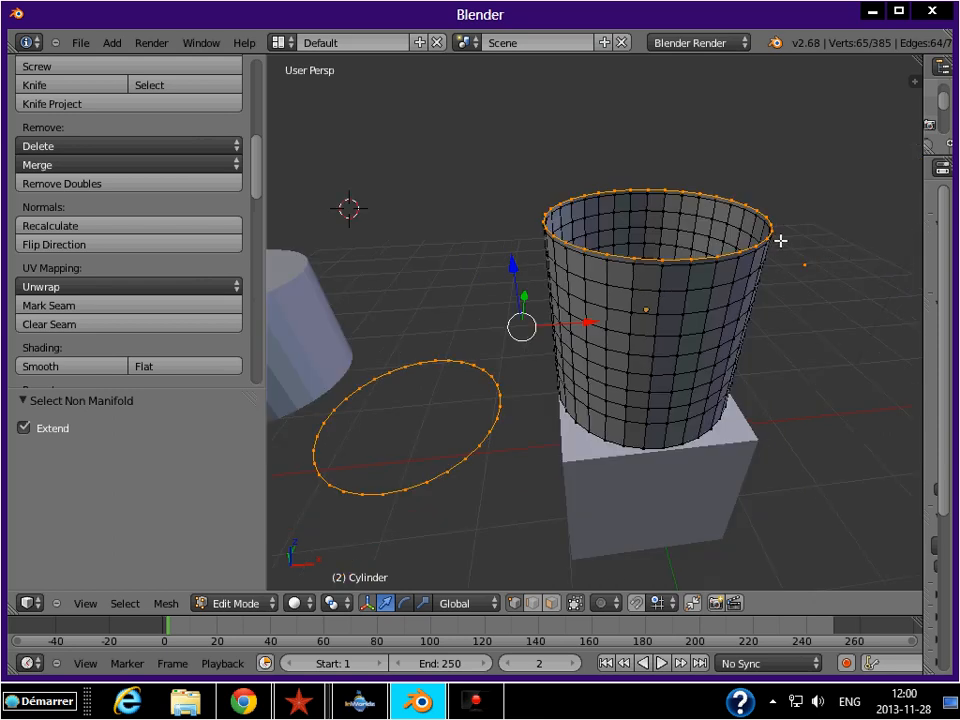
pyautogui.moveTo(220, 515)
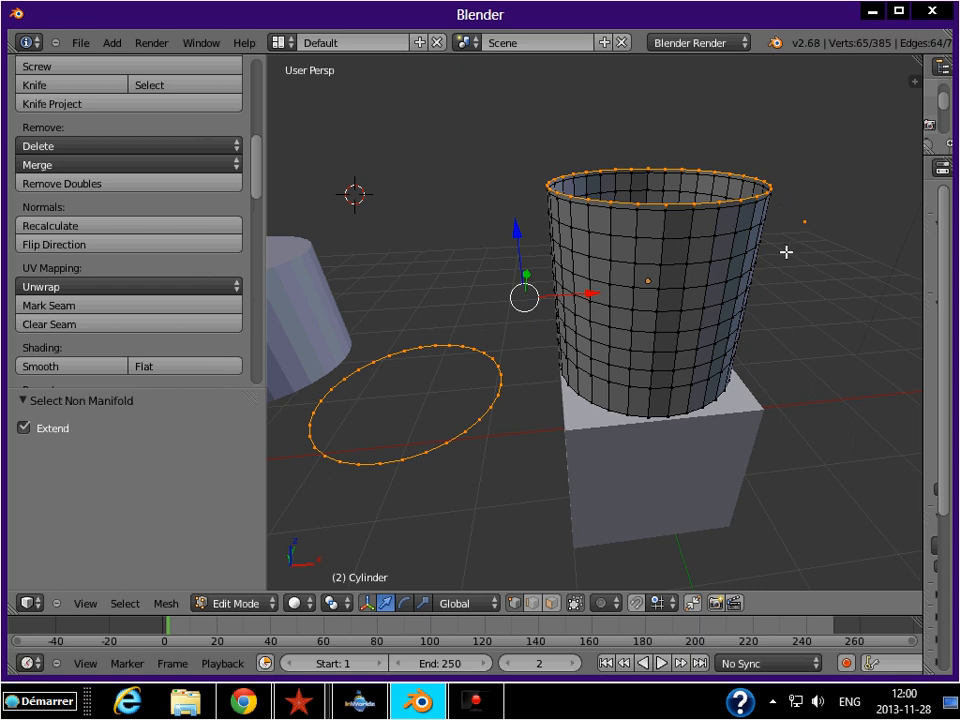
pyautogui.moveTo(359, 411)
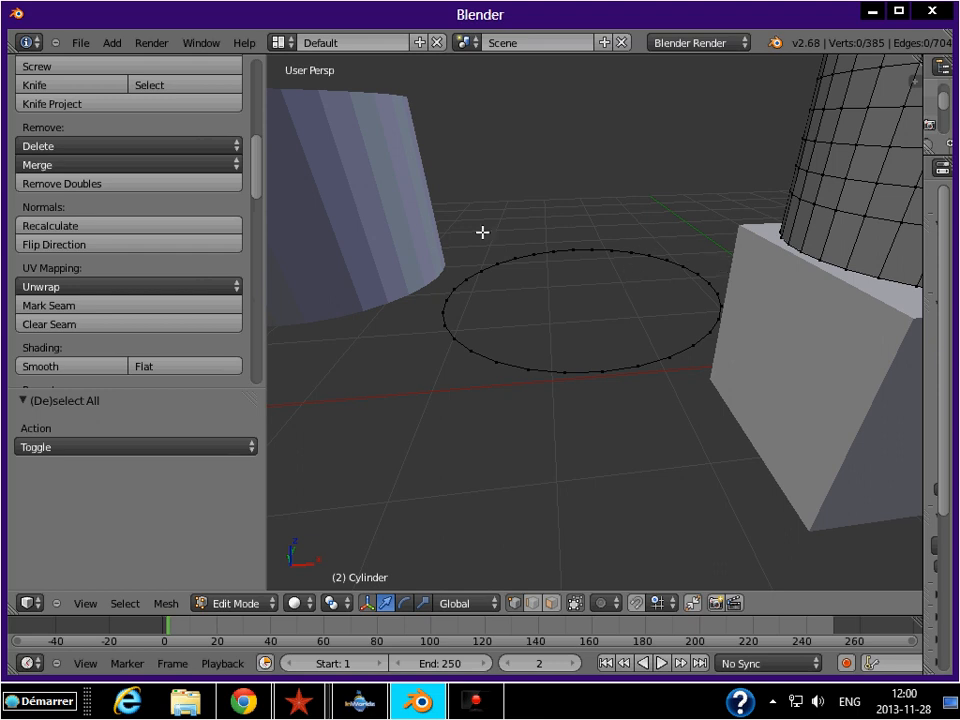
pyautogui.moveTo(443, 238)
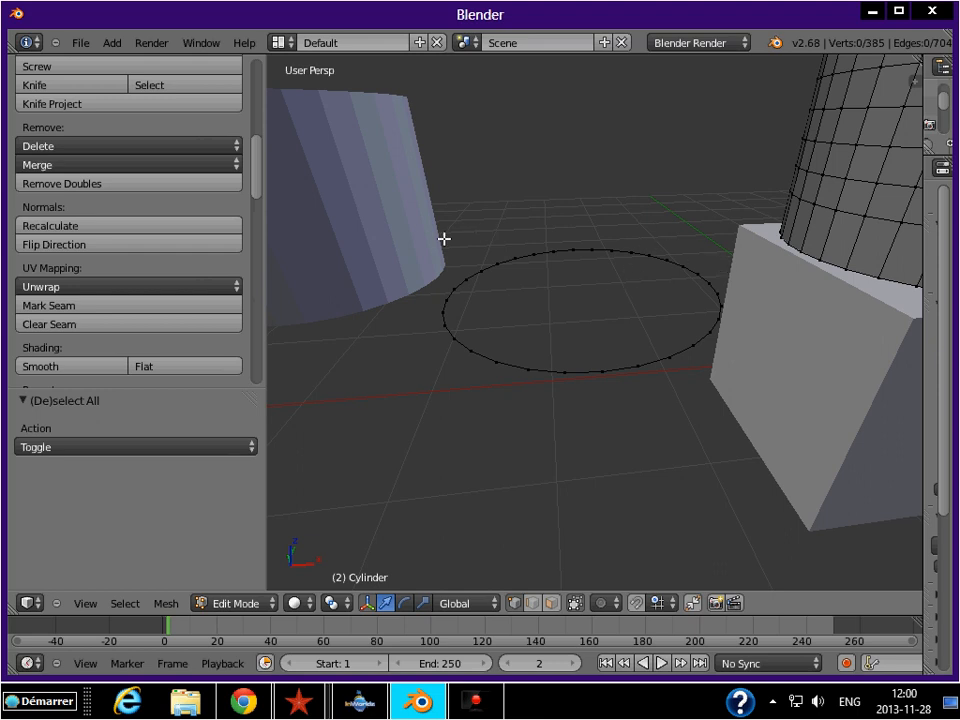
pyautogui.moveTo(372, 166)
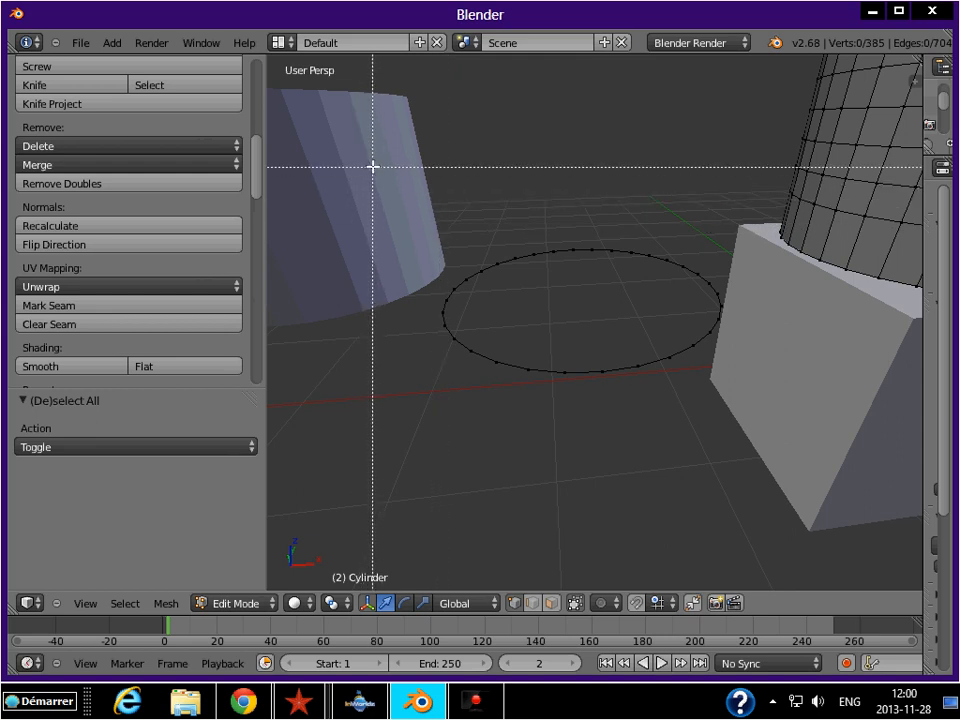
# Select the stray 32-vertex ring and delete its vertices.
pyautogui.click(580, 290)
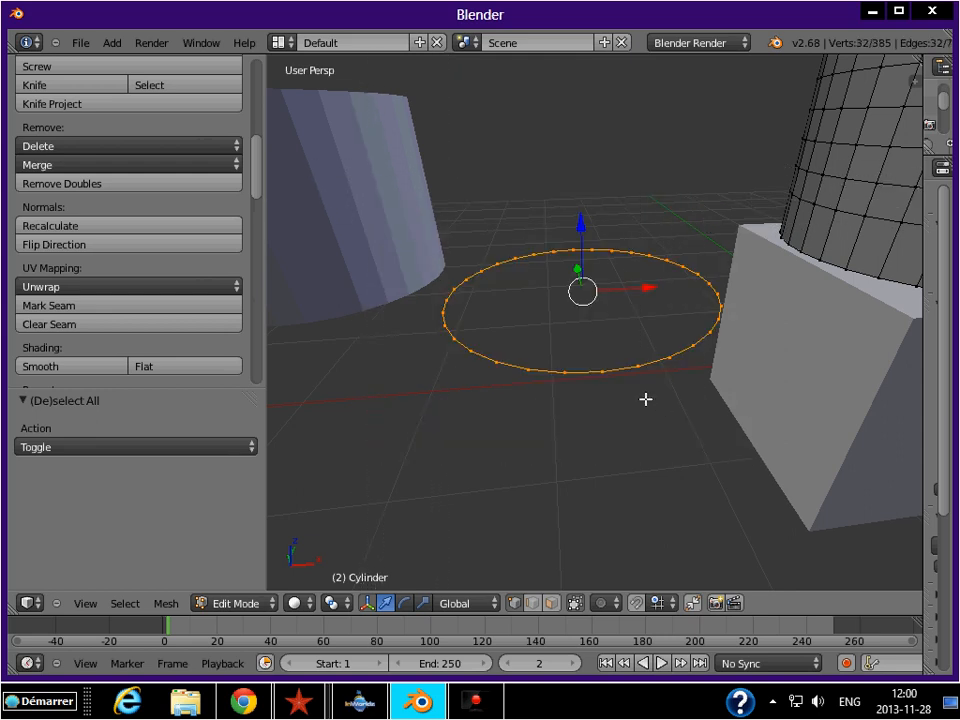
pyautogui.moveTo(551, 351)
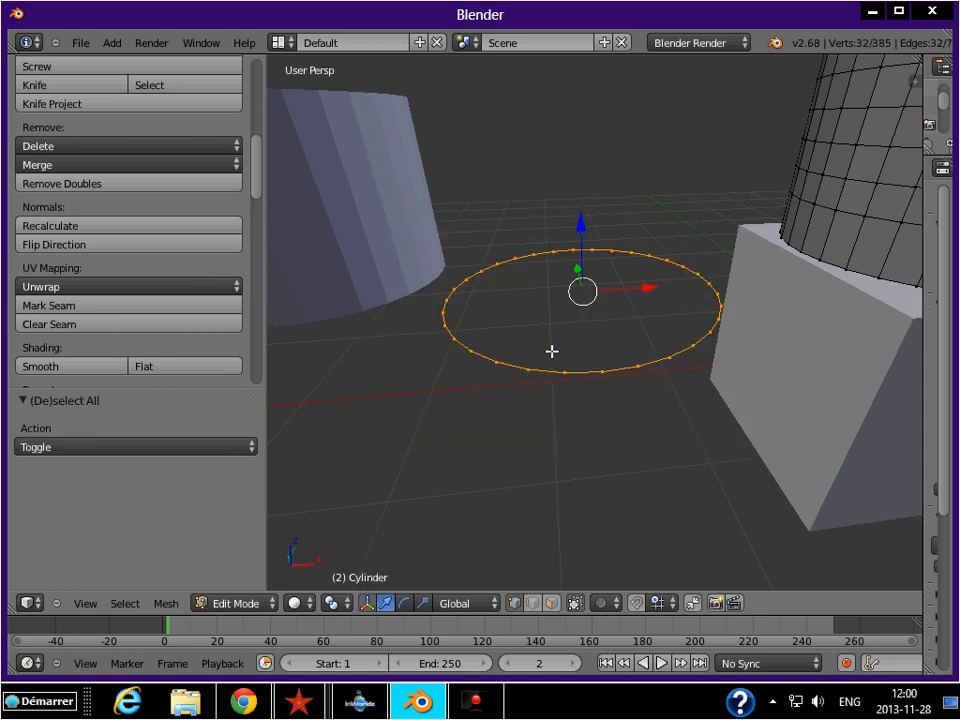
pyautogui.moveTo(604, 266)
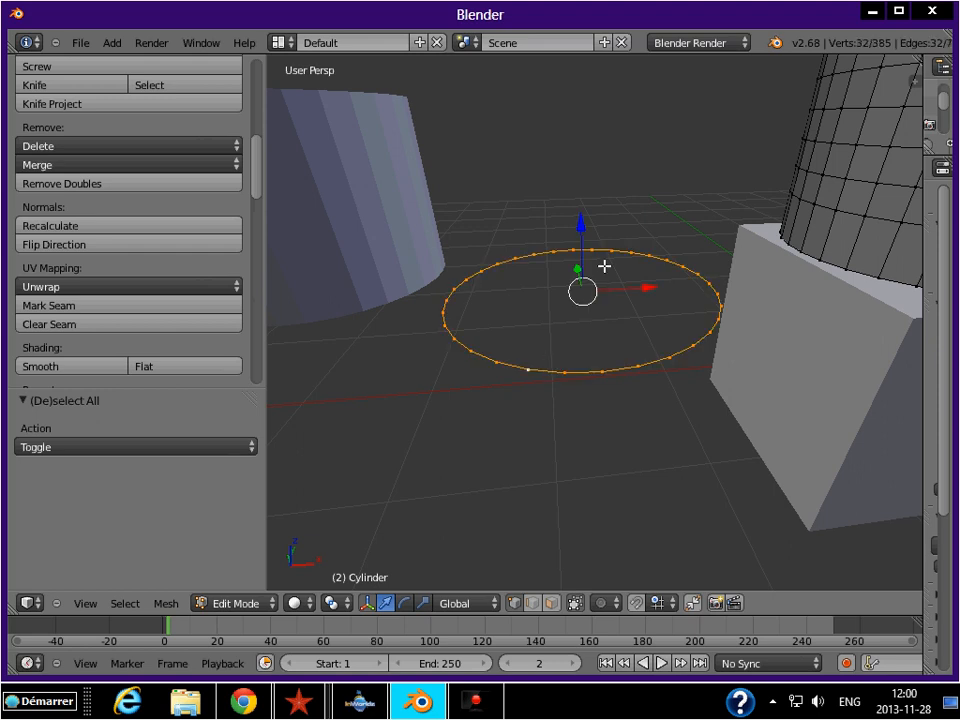
pyautogui.moveTo(605, 247)
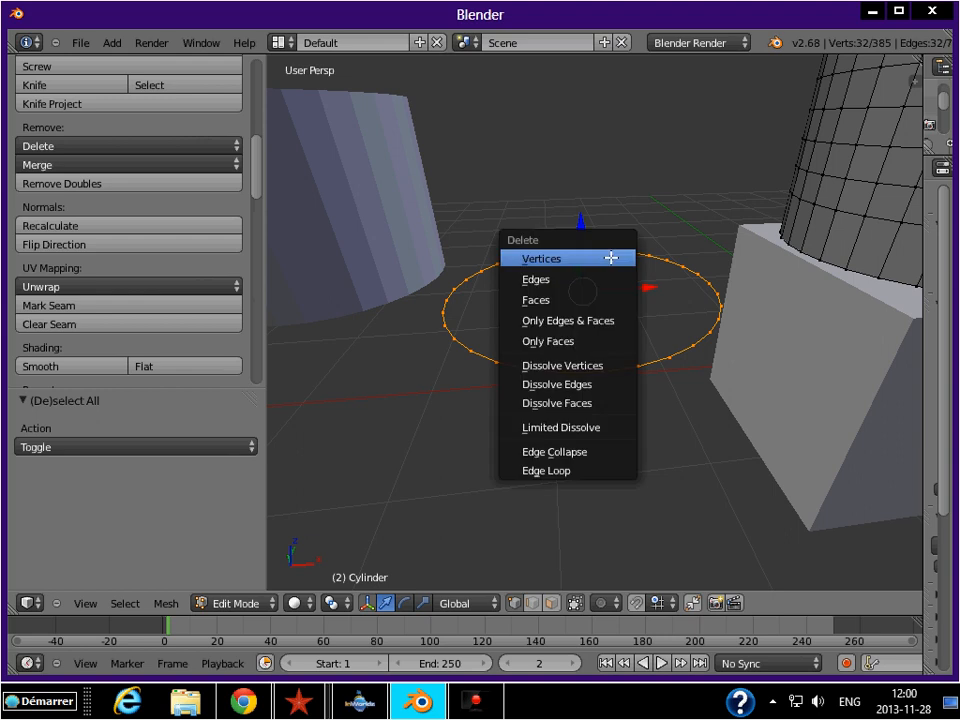
pyautogui.click(541, 258)
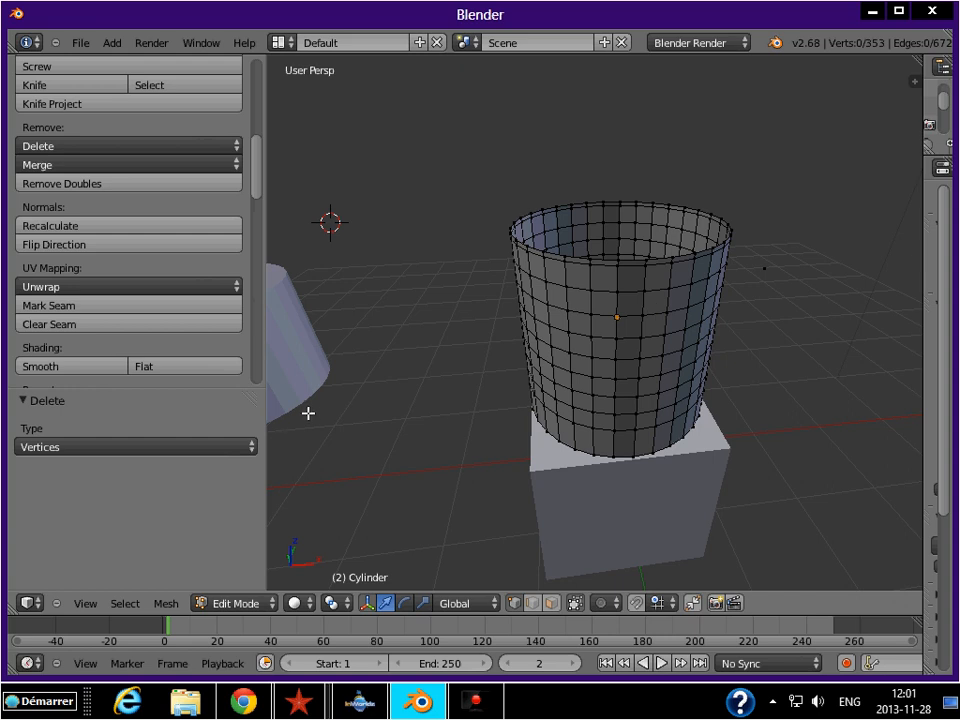
pyautogui.moveTo(585, 351)
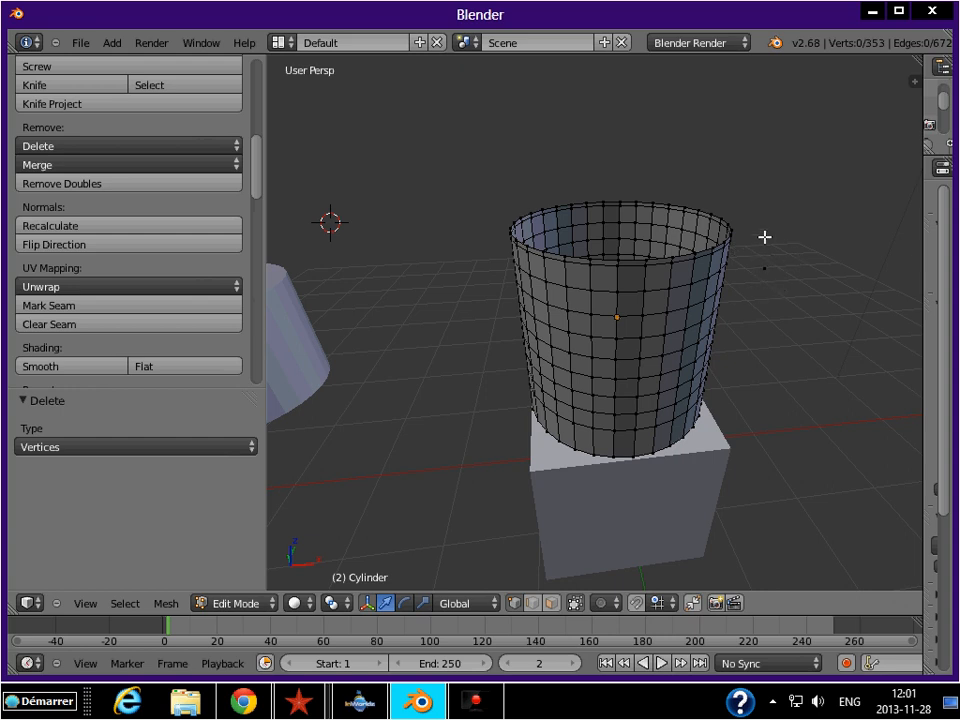
pyautogui.moveTo(552, 231)
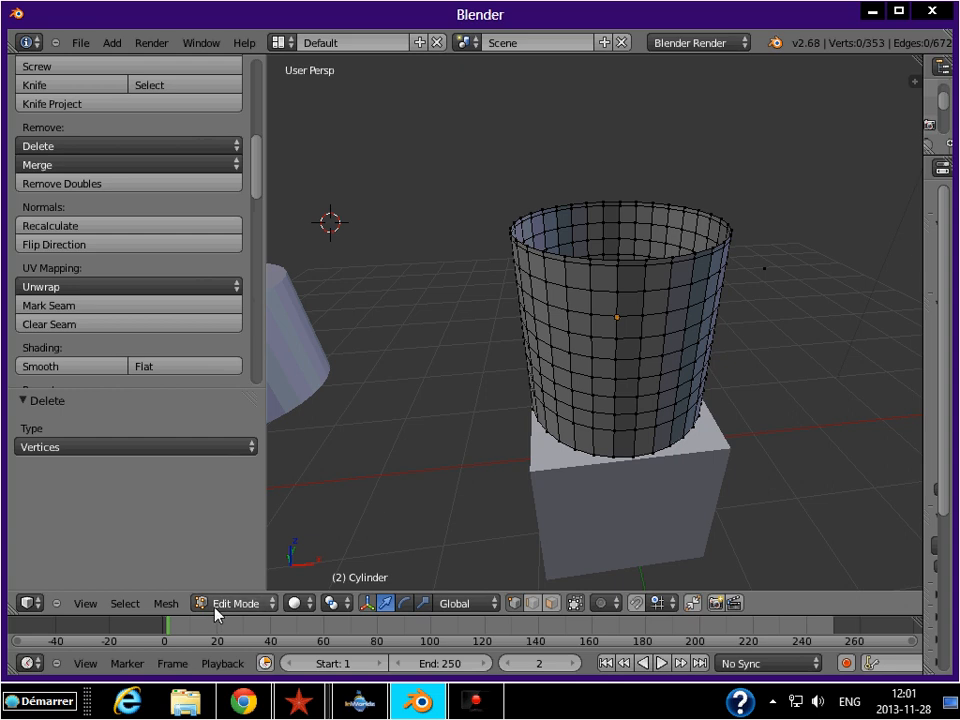
pyautogui.moveTo(777, 252)
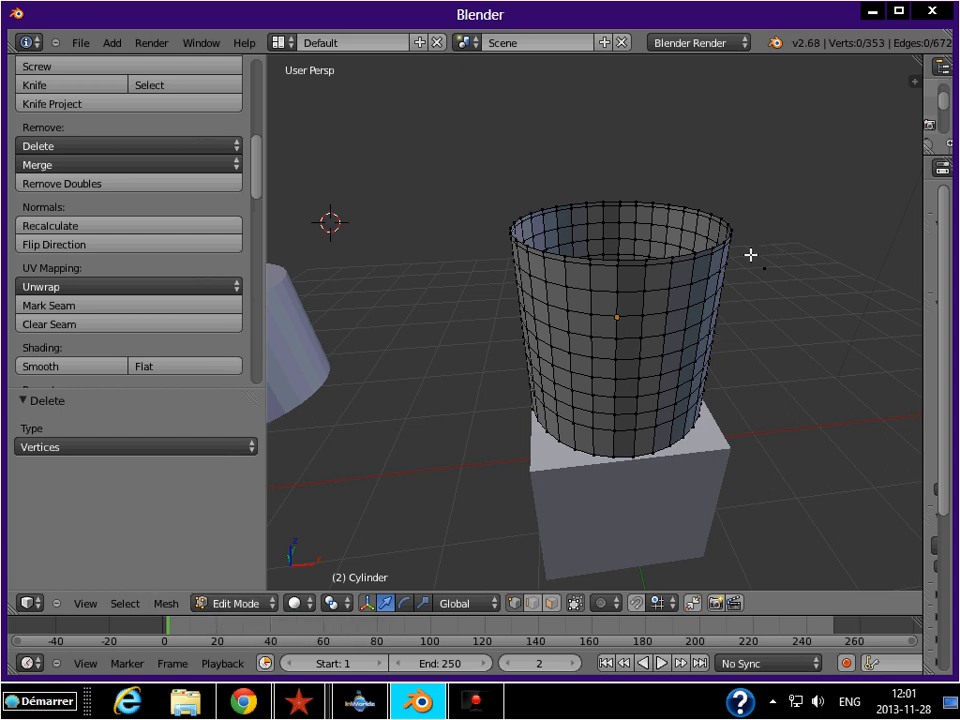
# Check the open boundary with Non Manifold, then delete the lone stray vertex, leaving 352 vertices.
pyautogui.click(765, 268)
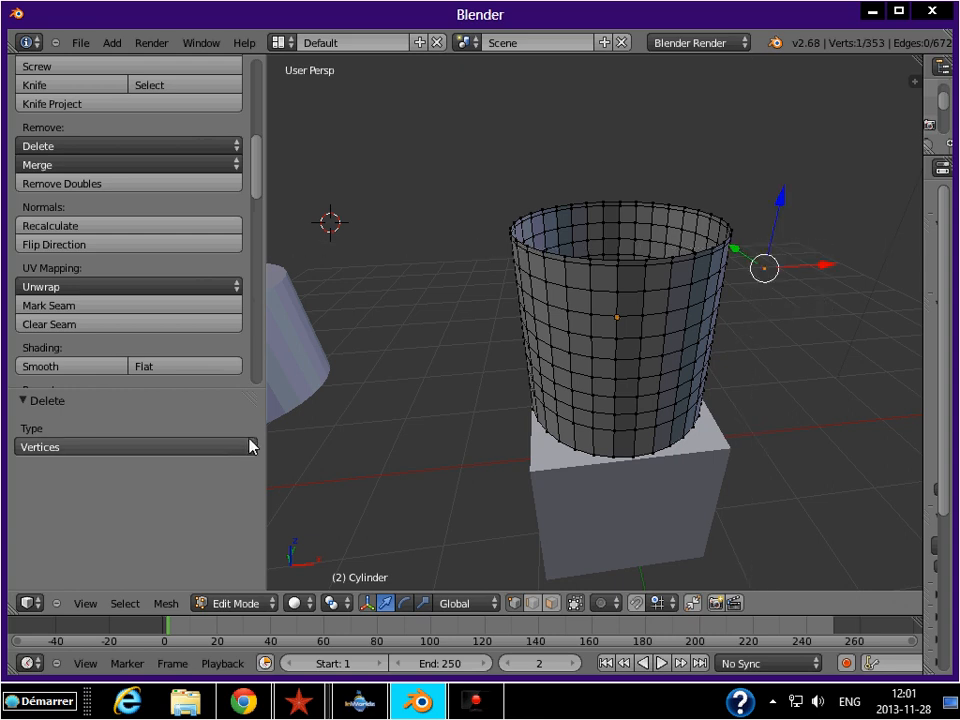
pyautogui.click(124, 603)
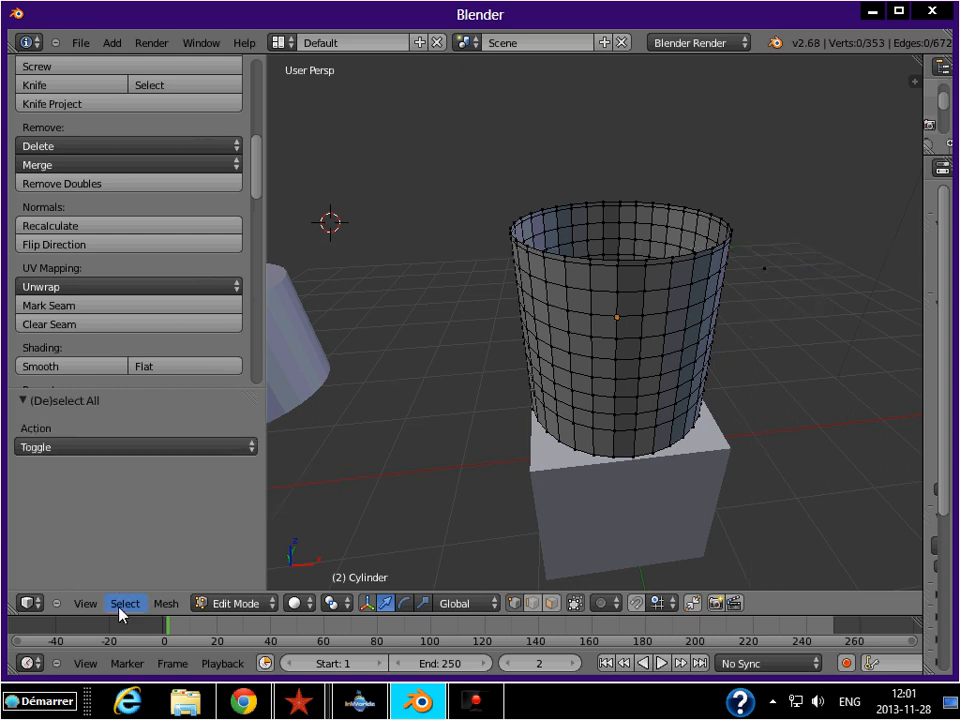
pyautogui.click(124, 603)
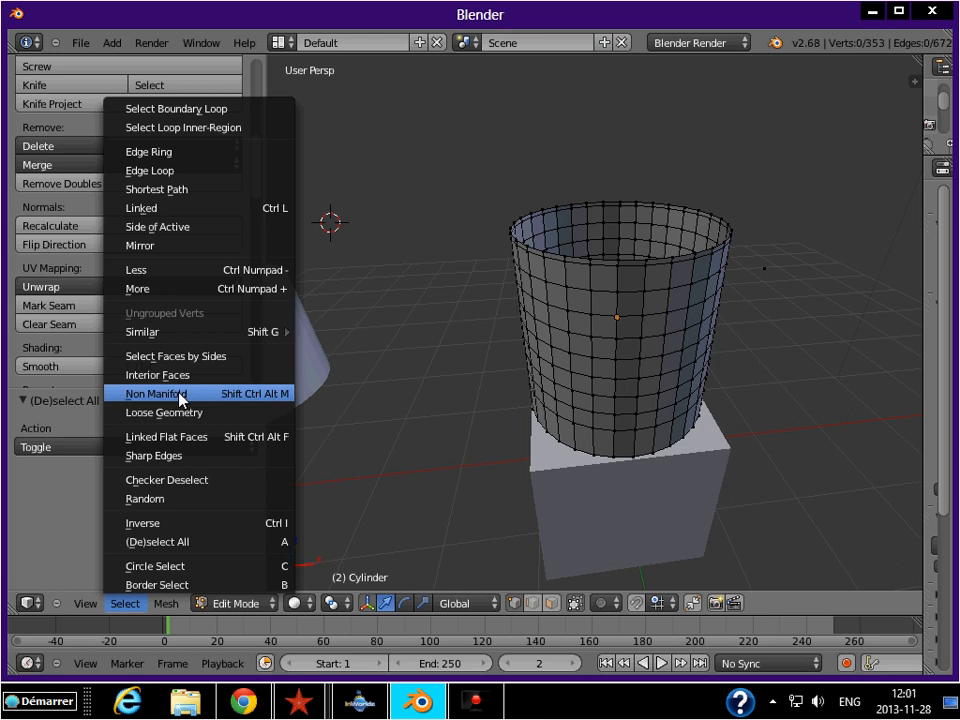
pyautogui.click(158, 393)
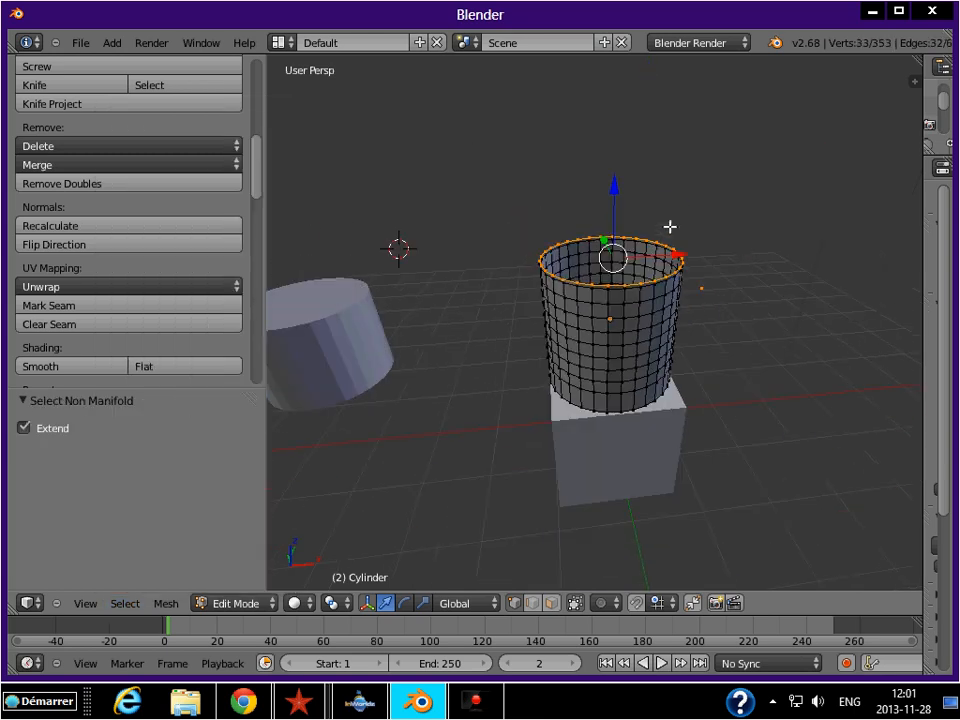
pyautogui.press('a')
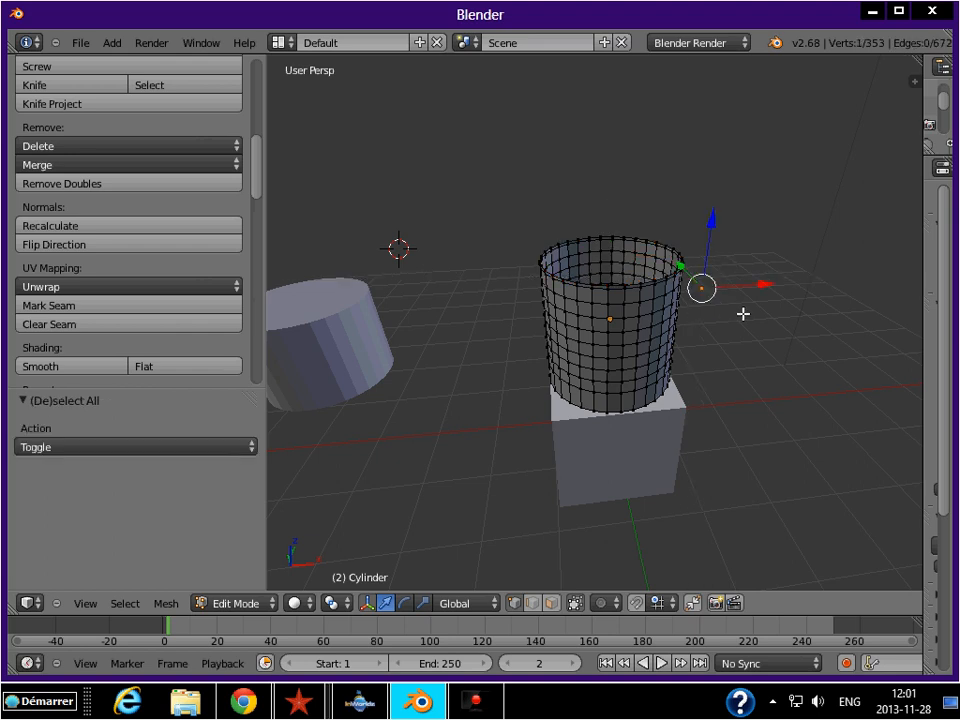
pyautogui.moveTo(711, 186)
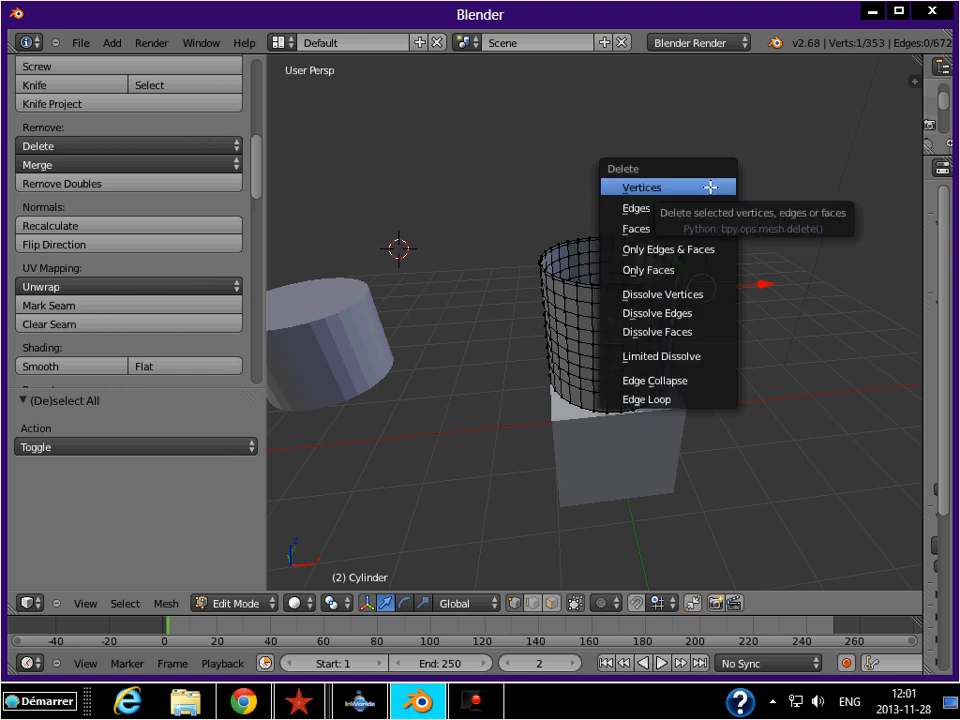
pyautogui.click(641, 187)
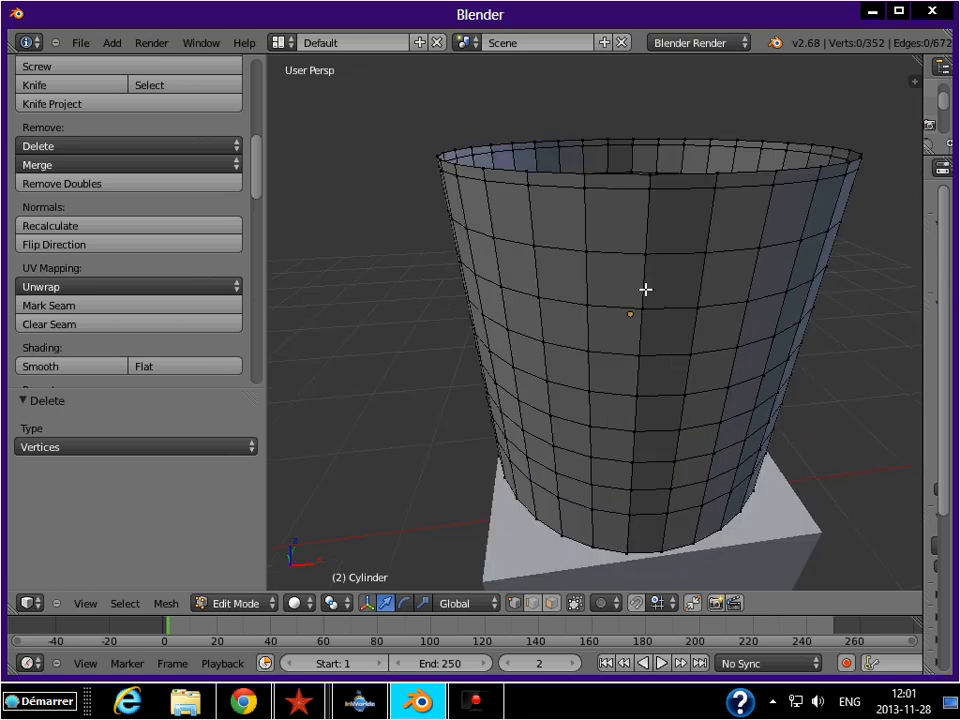
pyautogui.moveTo(645, 290); pyautogui.dragTo(500, 320)
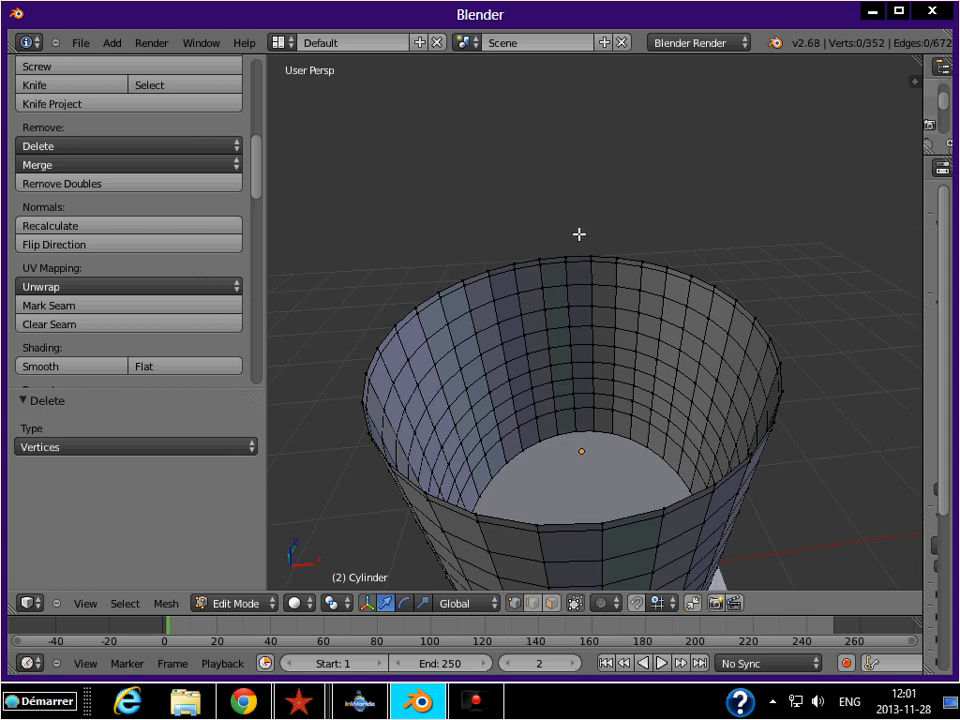
pyautogui.moveTo(165, 620)
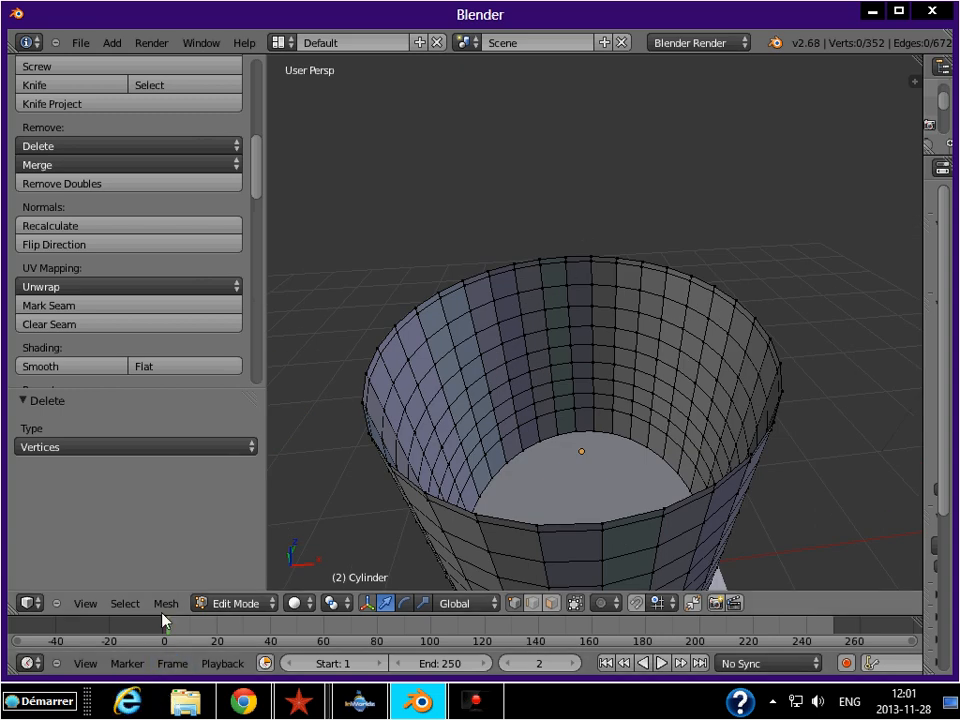
# Select the tall cylinder's open top rim via Non Manifold and fill it with faces.
pyautogui.click(124, 603)
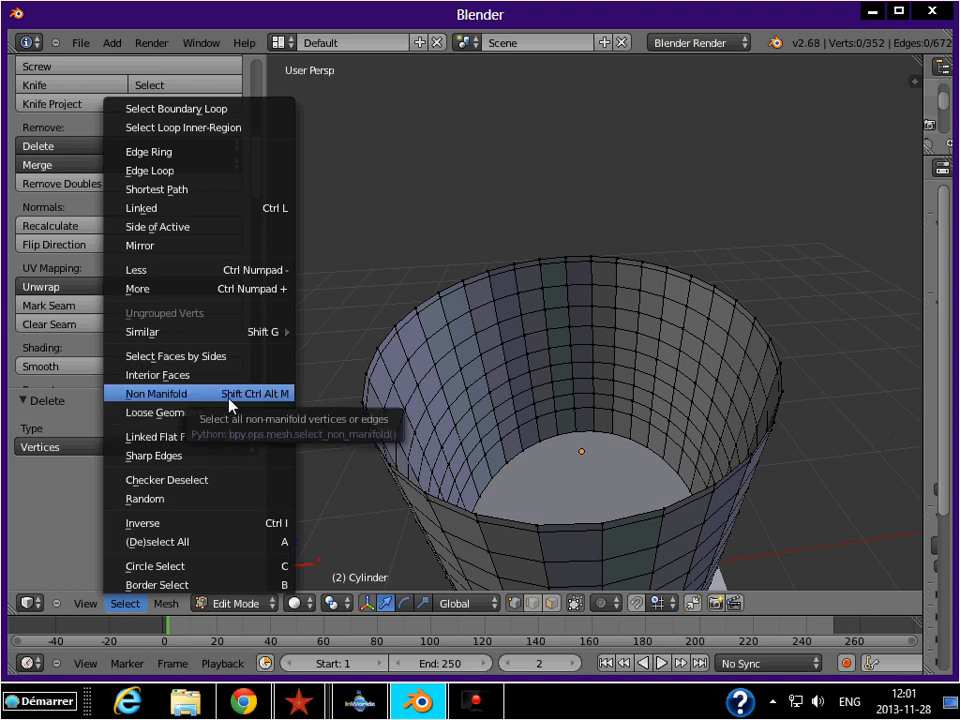
pyautogui.moveTo(266, 403)
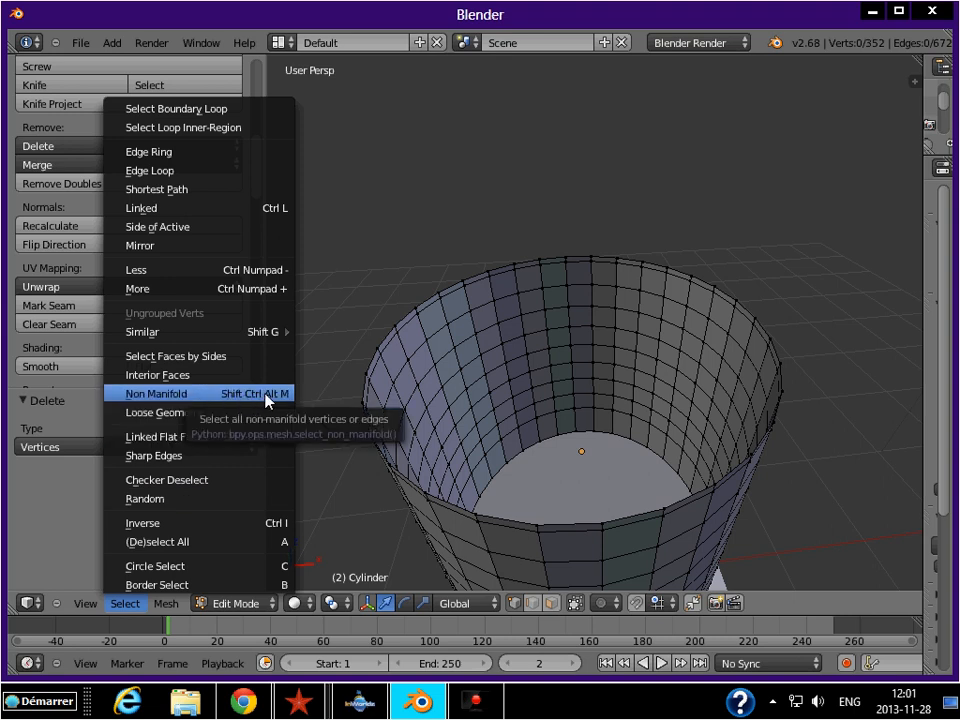
pyautogui.click(155, 393)
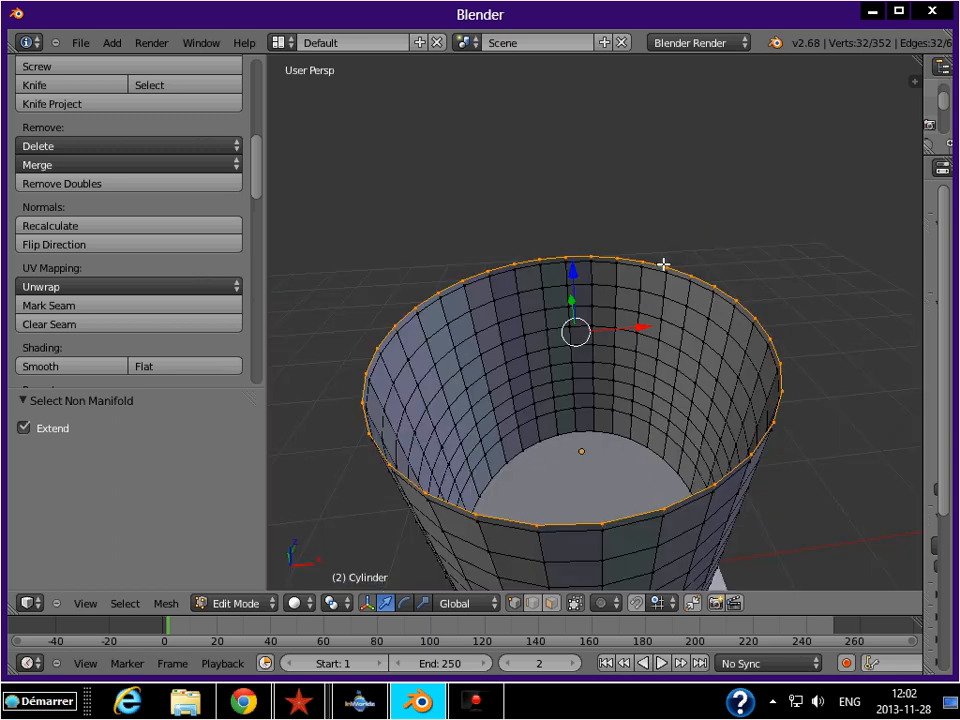
pyautogui.scroll(3)
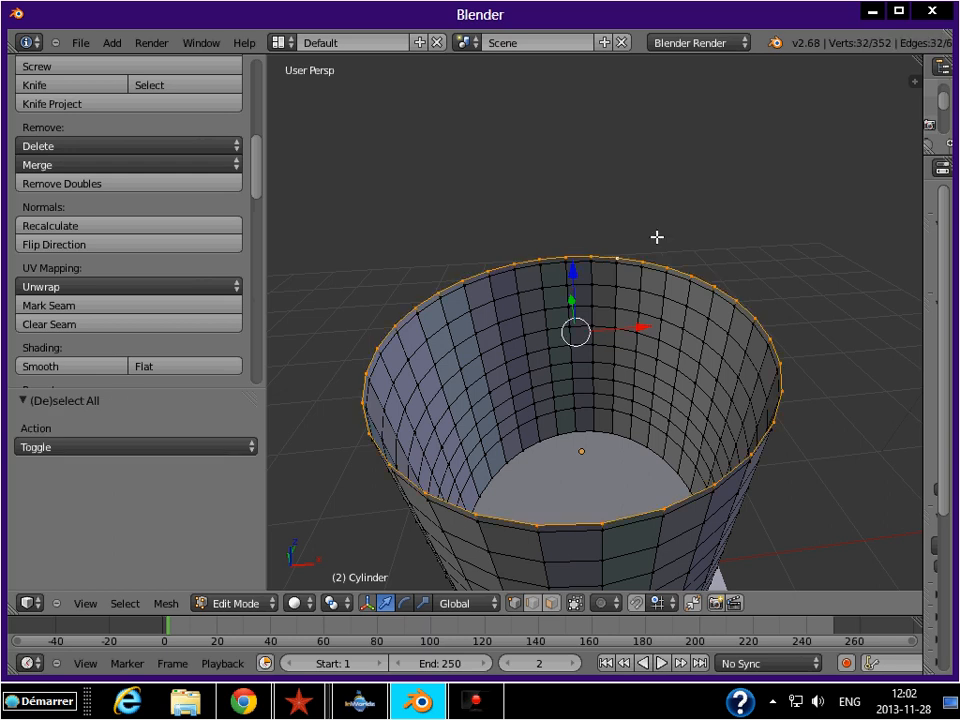
pyautogui.moveTo(363, 519)
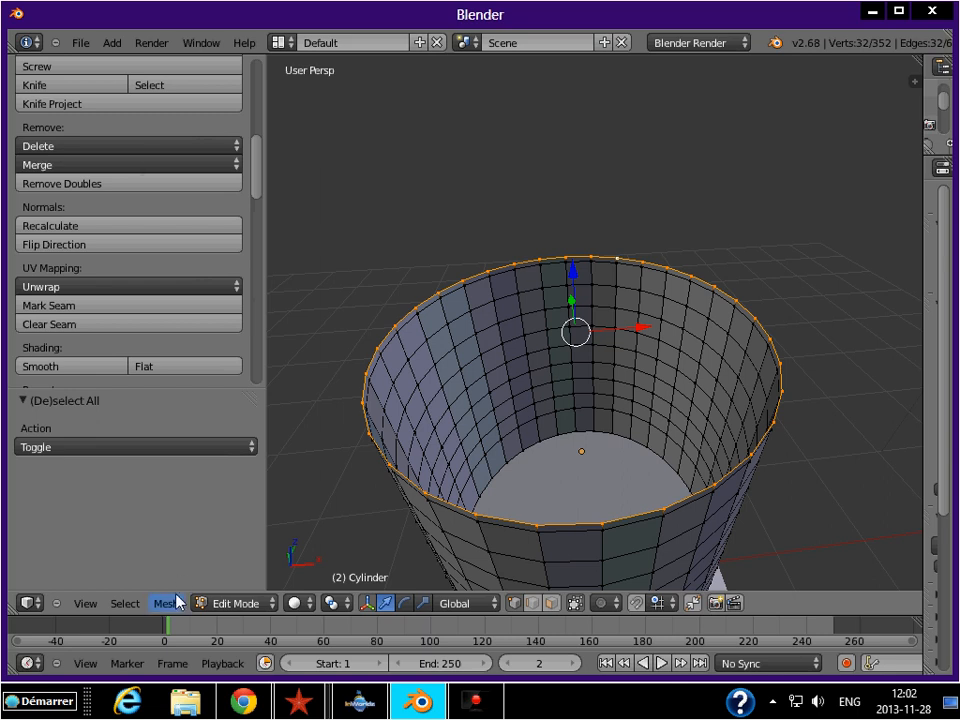
pyautogui.click(166, 603)
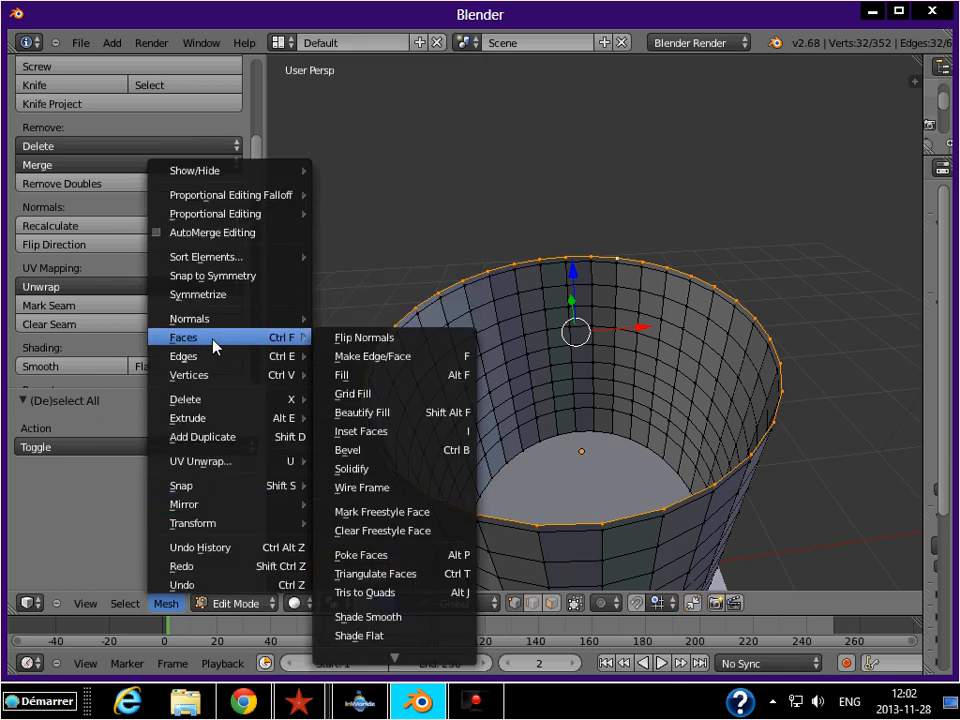
pyautogui.moveTo(365, 375)
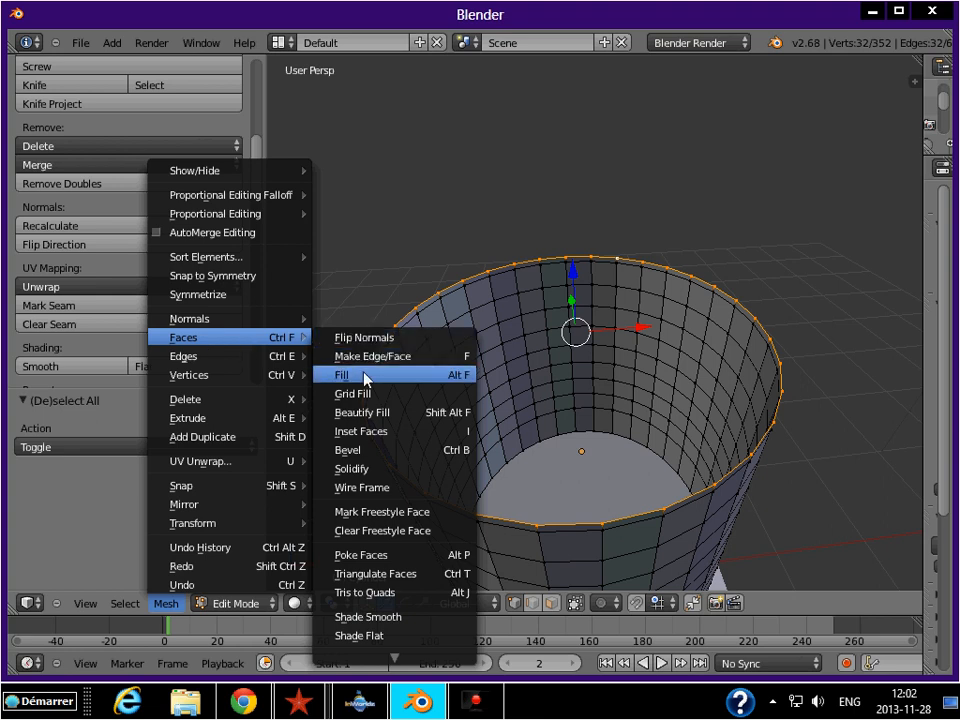
pyautogui.moveTo(343, 375)
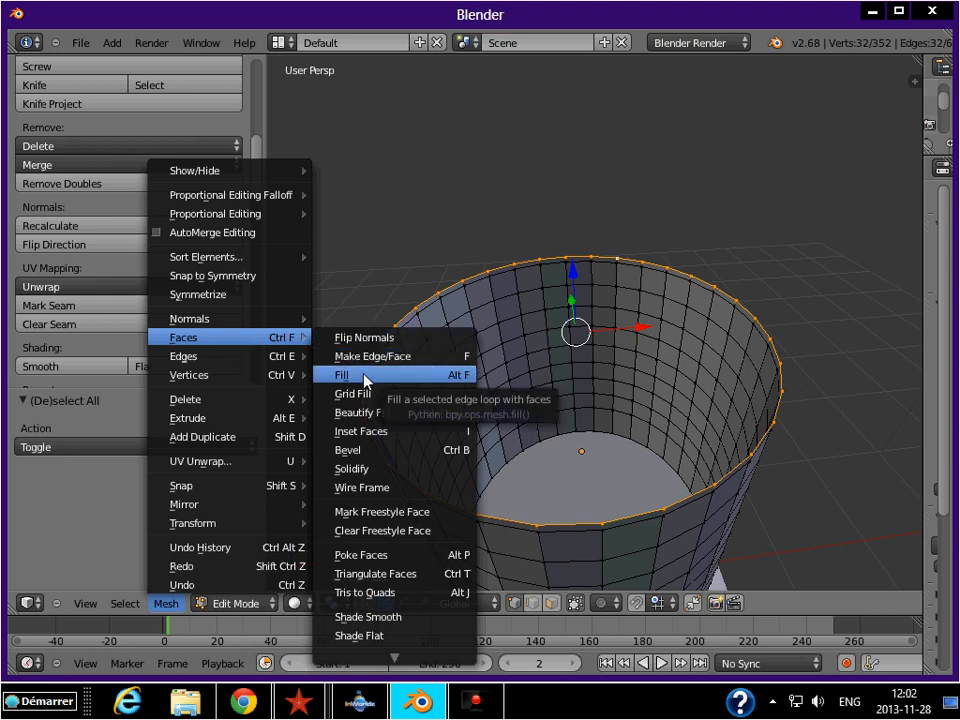
pyautogui.click(345, 375)
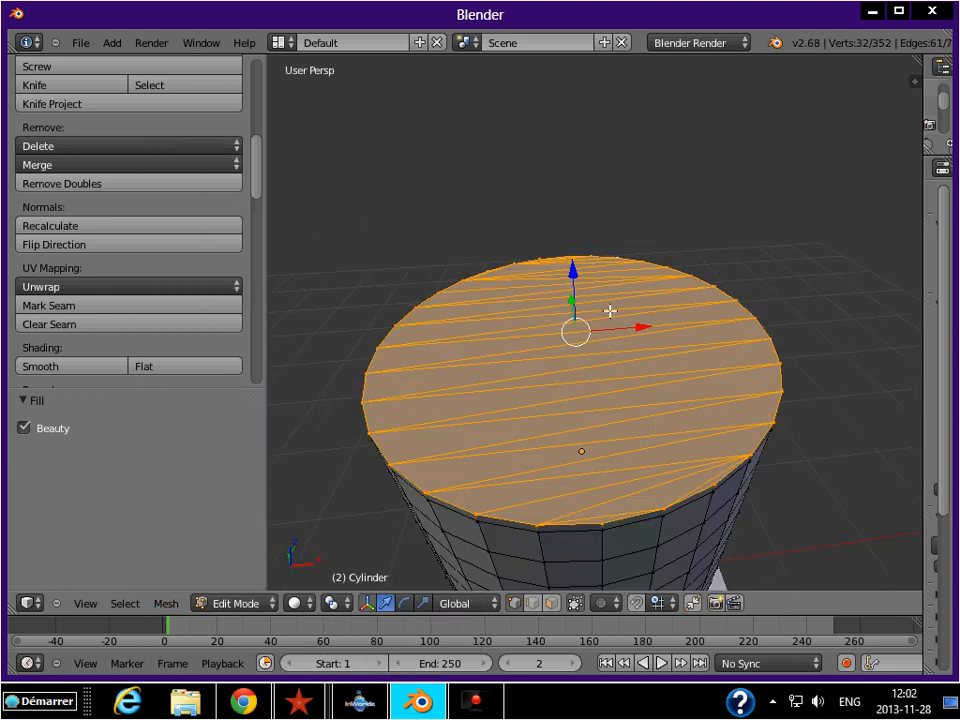
pyautogui.moveTo(570, 366)
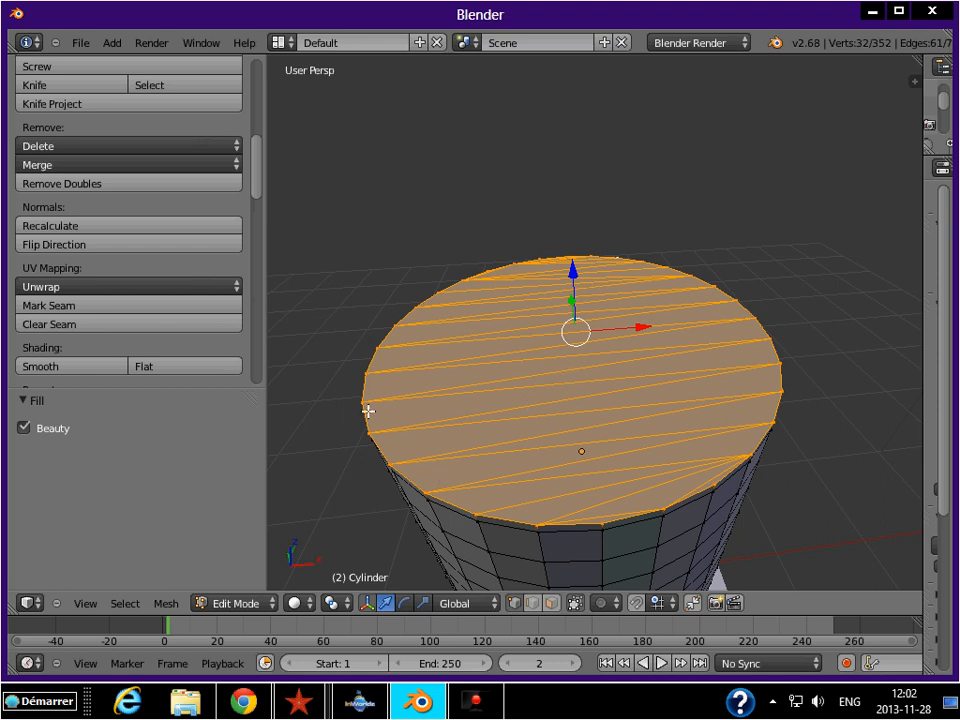
pyautogui.moveTo(757, 321)
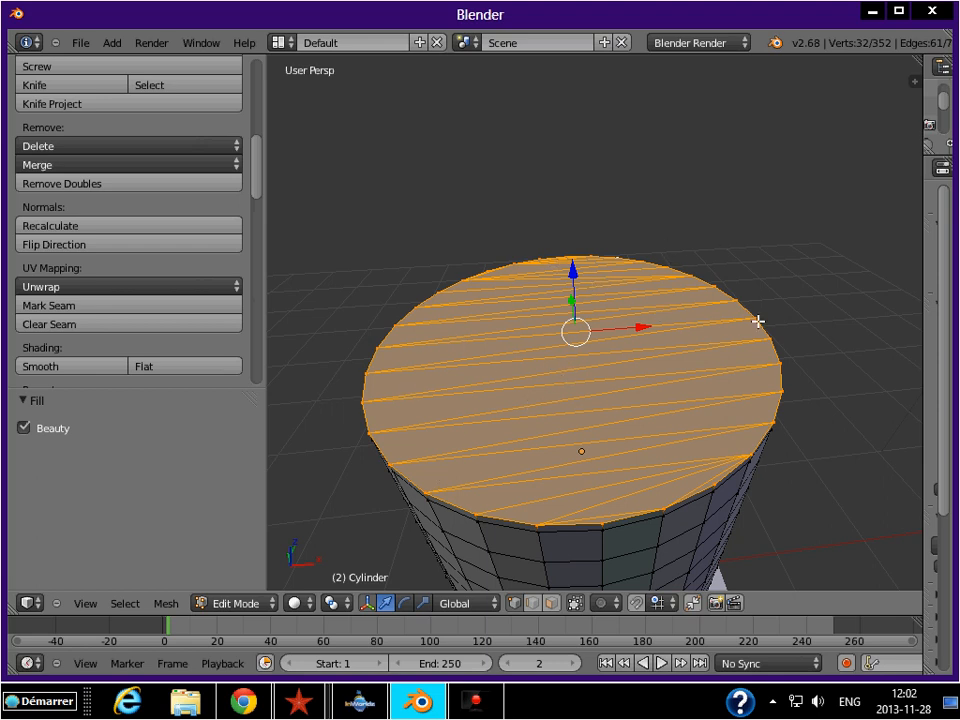
pyautogui.moveTo(503, 285)
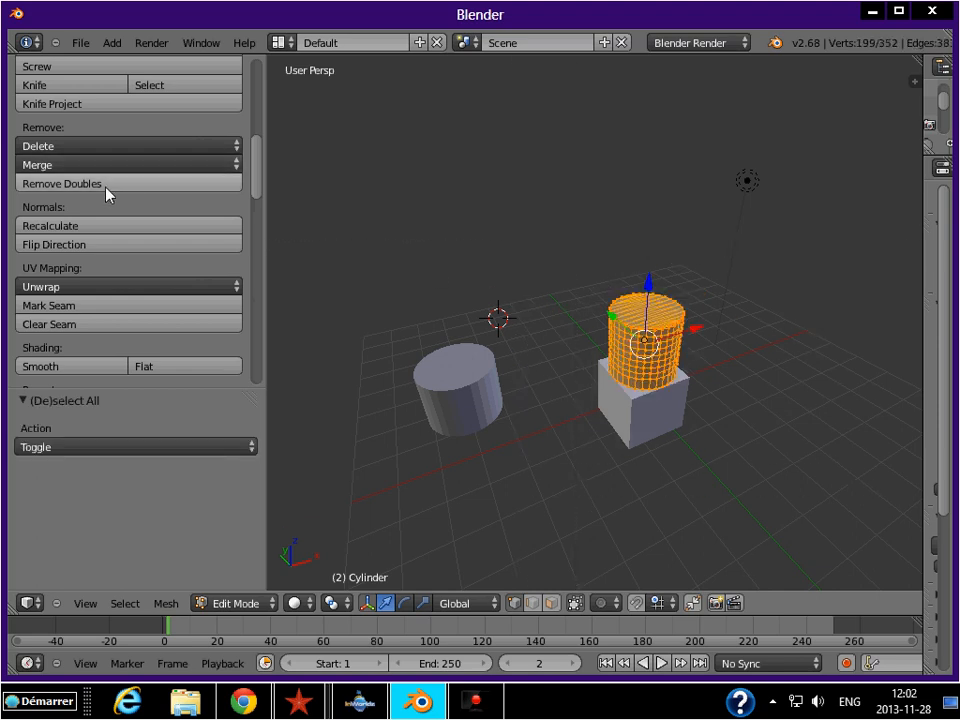
# Run Remove Doubles on the whole tall cylinder, confirming zero vertices removed.
pyautogui.click(62, 183)
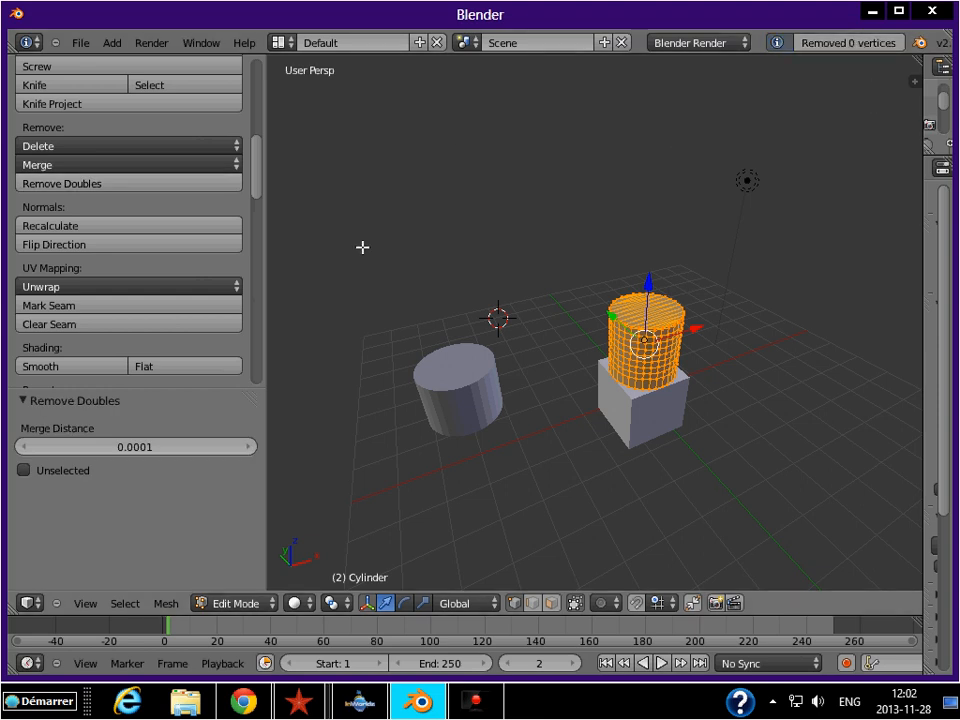
pyautogui.moveTo(829, 209)
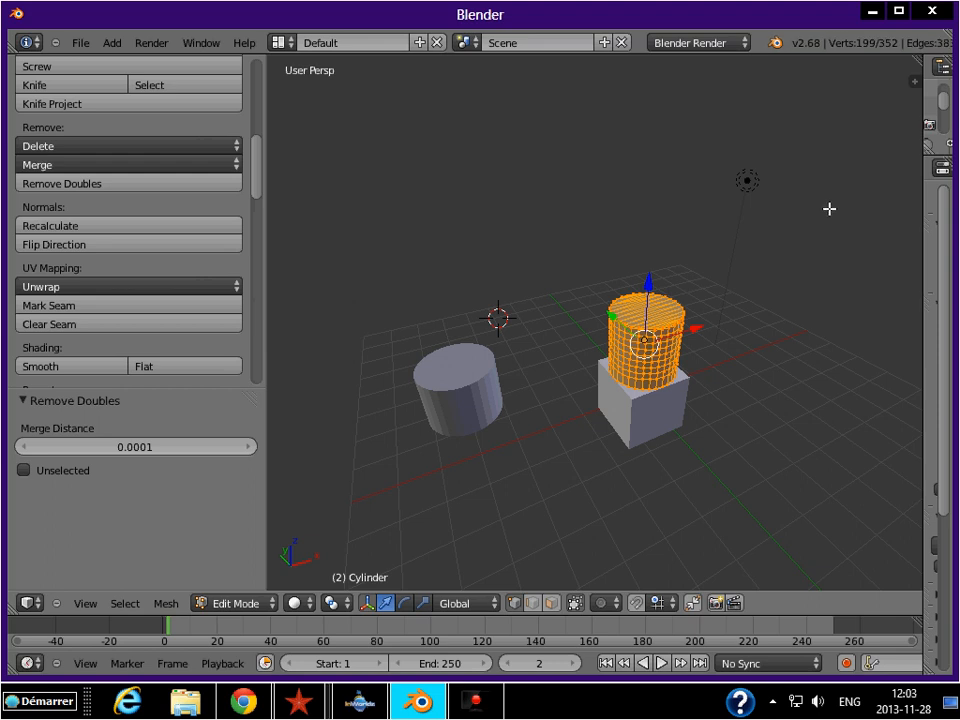
pyautogui.moveTo(595, 278)
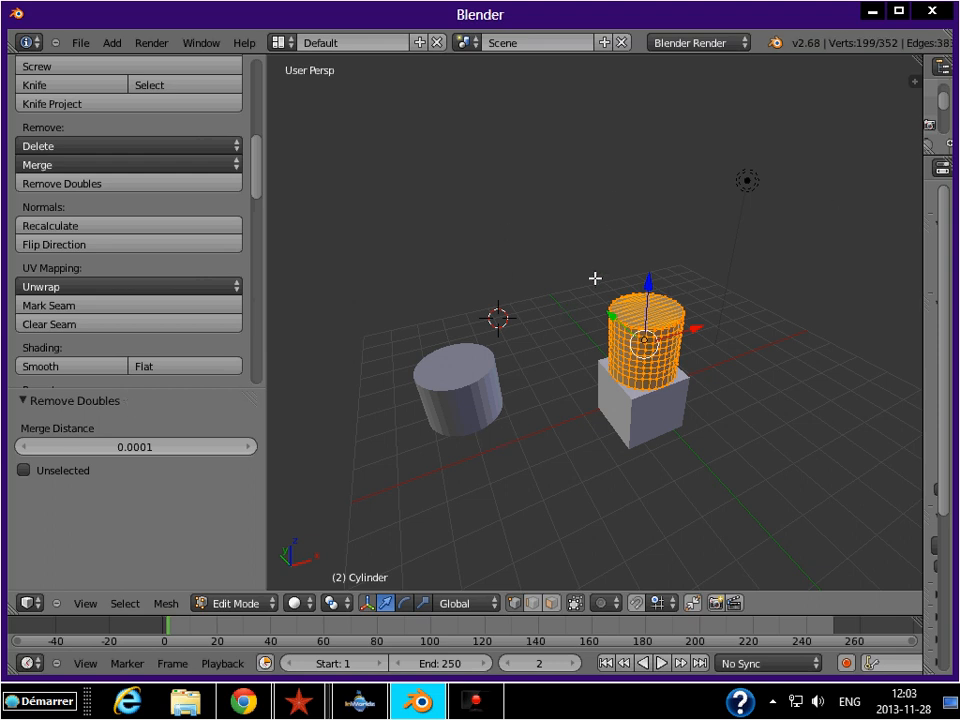
pyautogui.moveTo(640, 220)
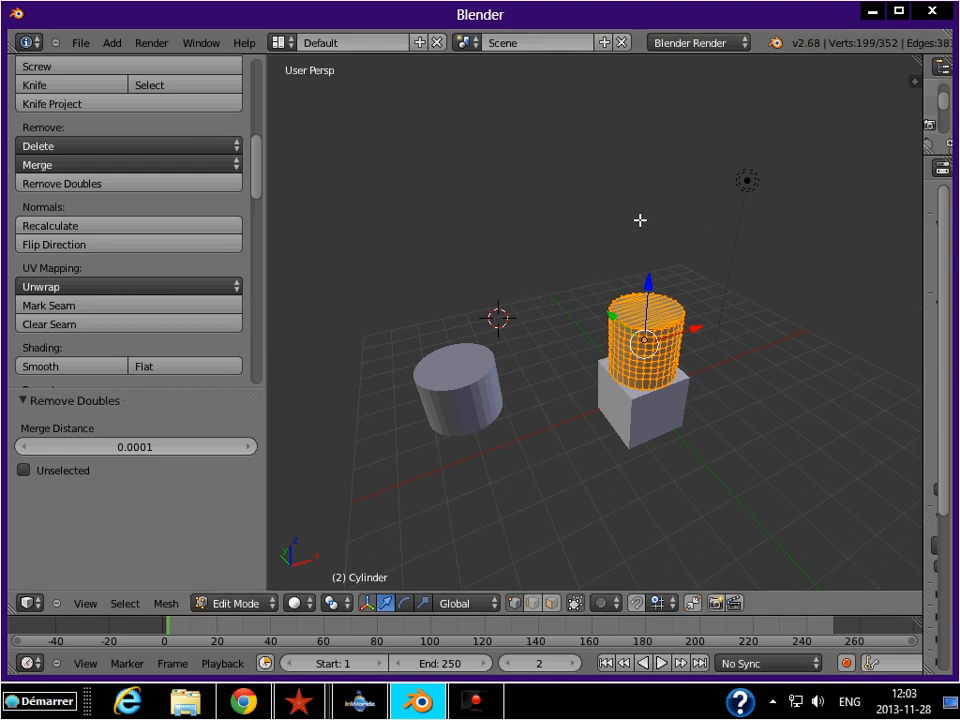